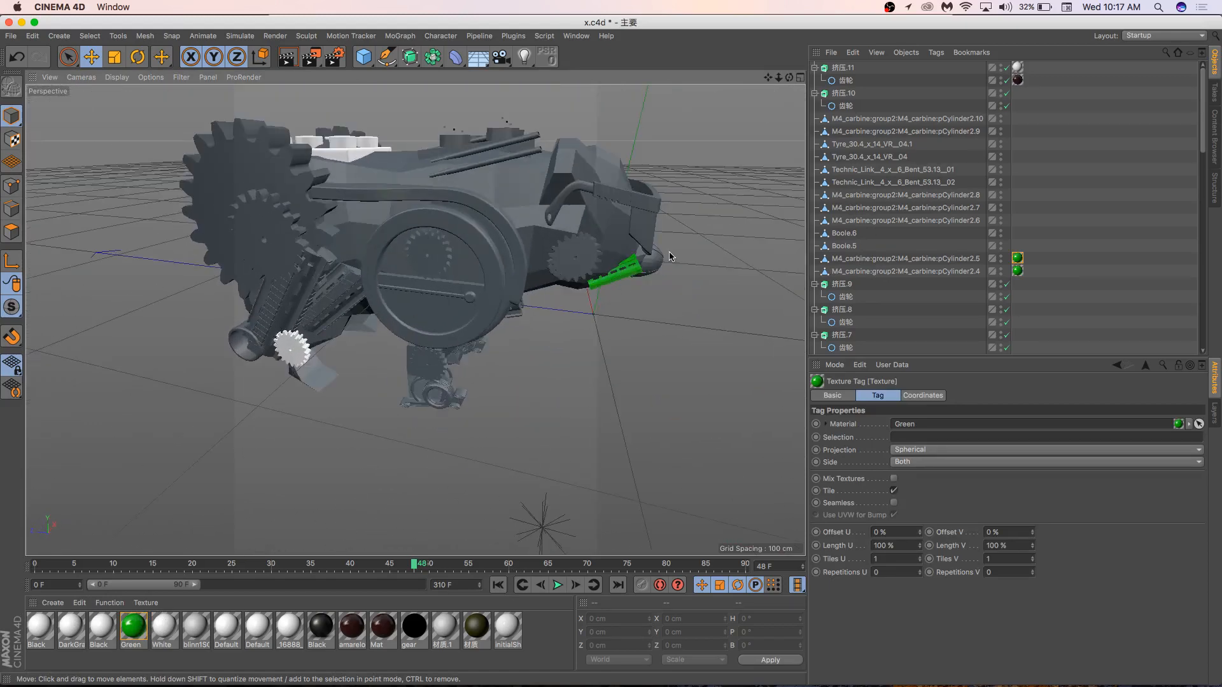
pyautogui.moveTo(1059, 211)
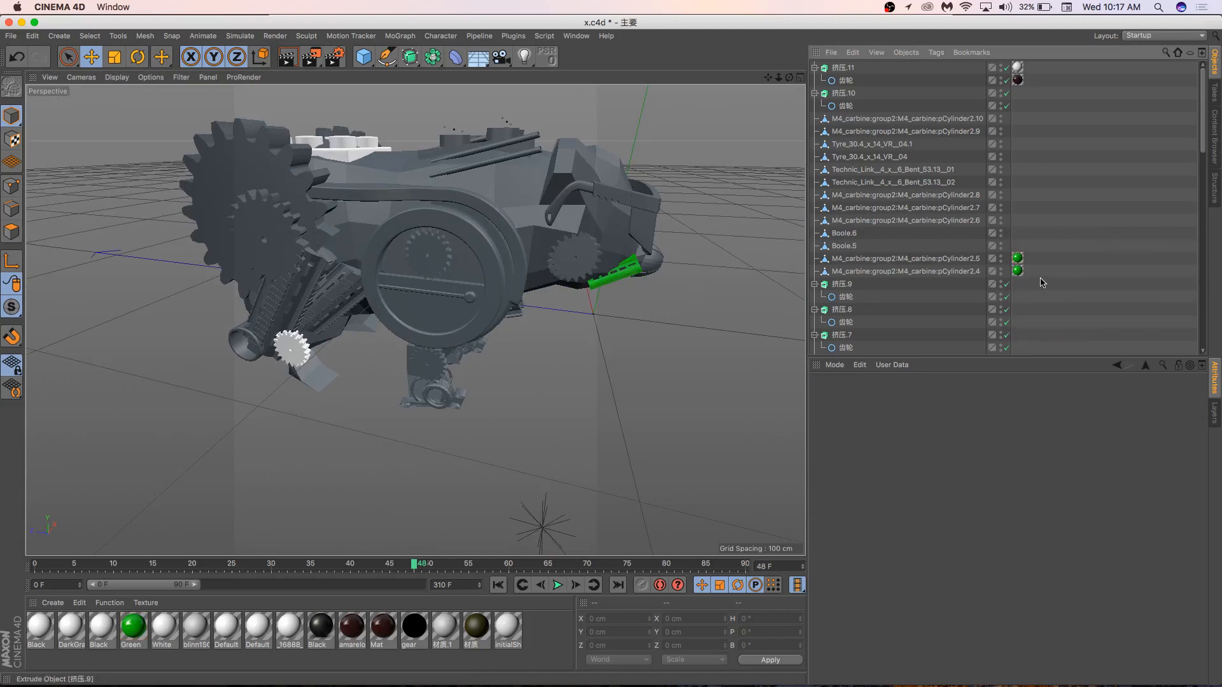
pyautogui.moveTo(1042, 283)
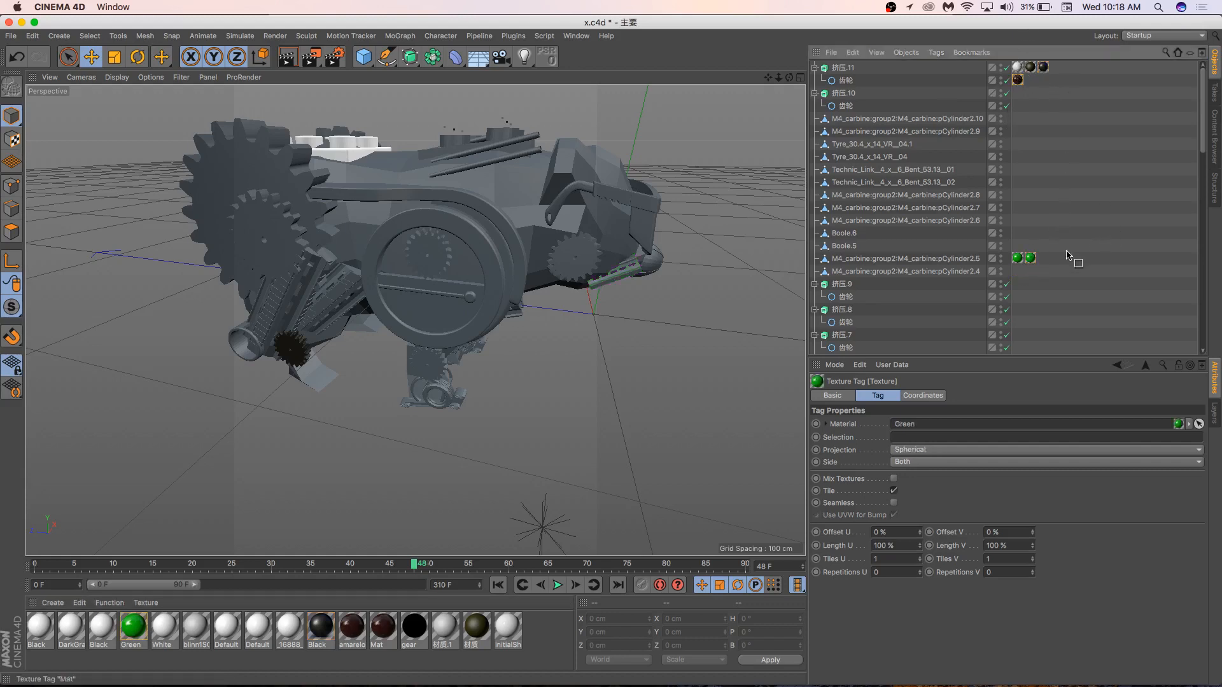
pyautogui.moveTo(1022, 257)
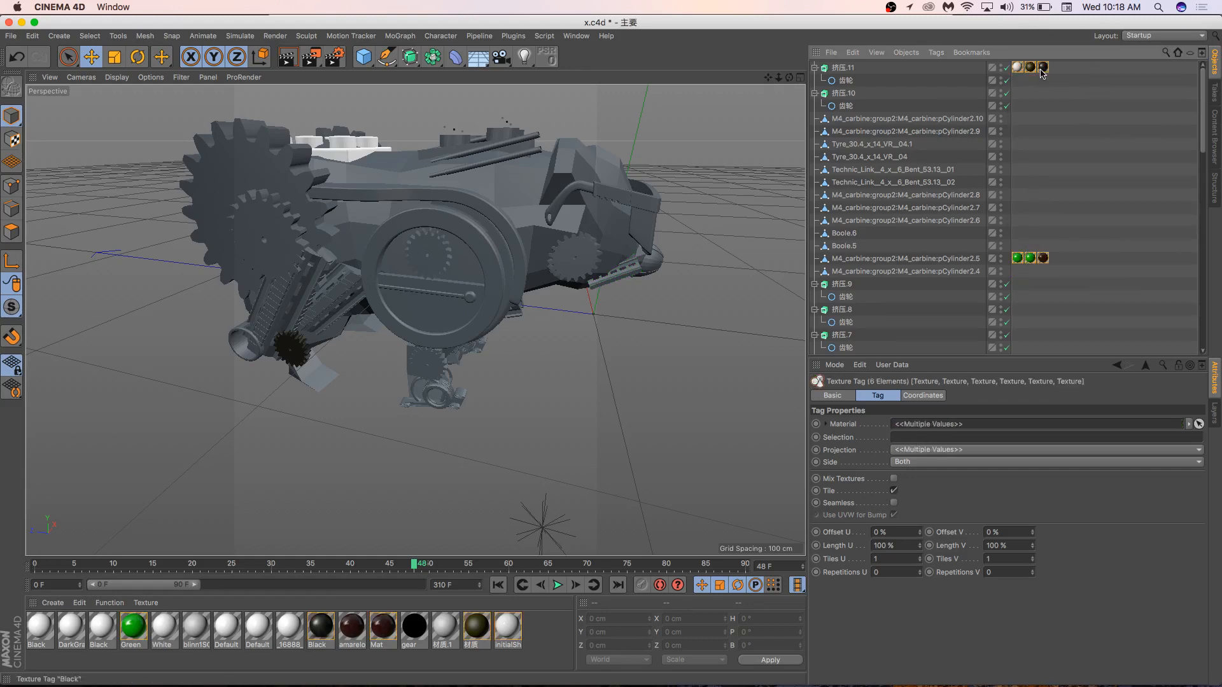
pyautogui.moveTo(1042, 68)
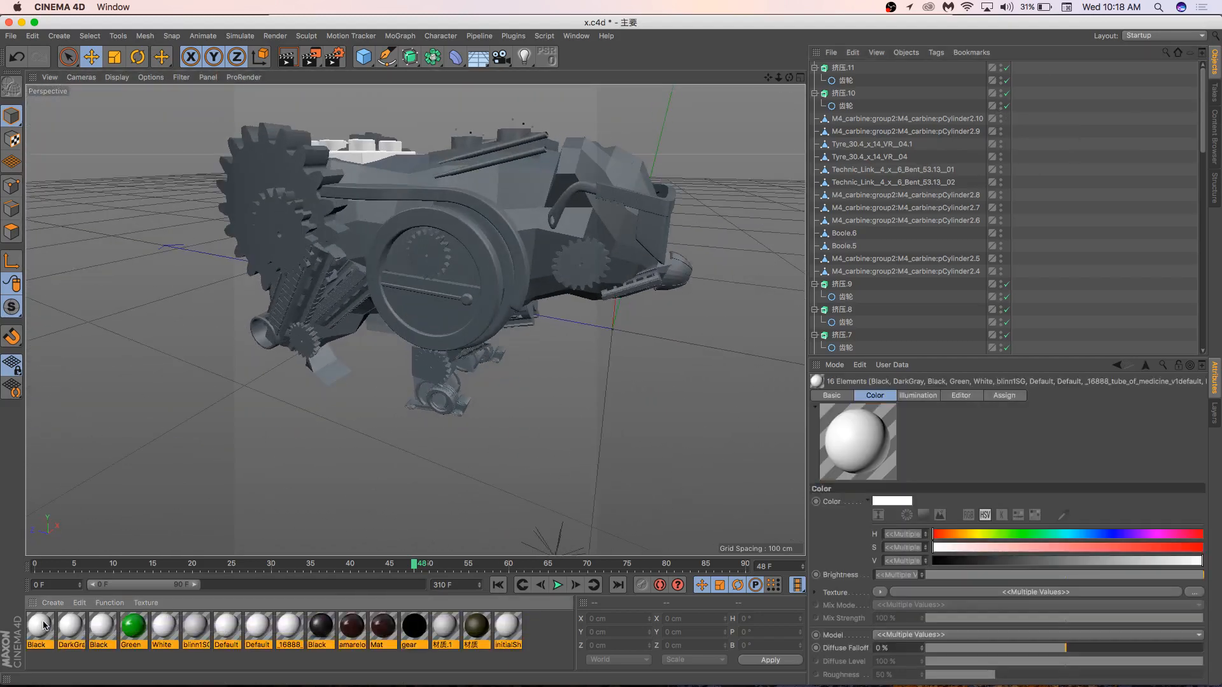
# Step: Create a new standard material, Mat, and tune its colour saturation and value to light pink
pyautogui.click(53, 603)
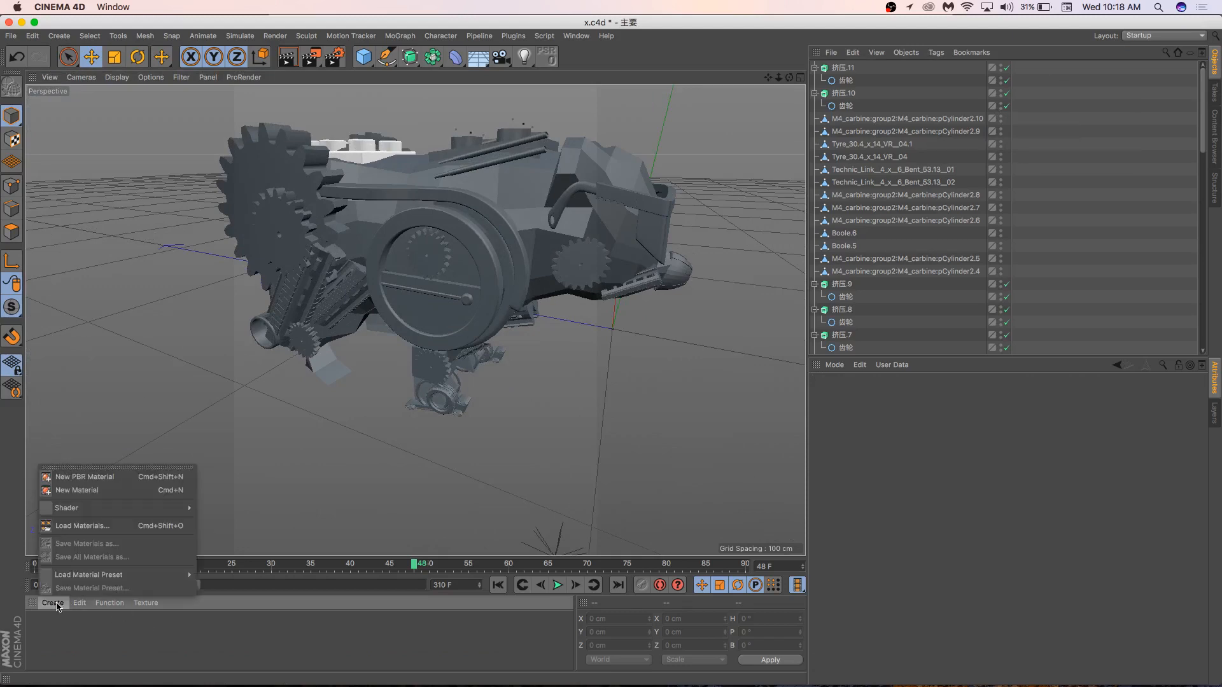
pyautogui.click(77, 491)
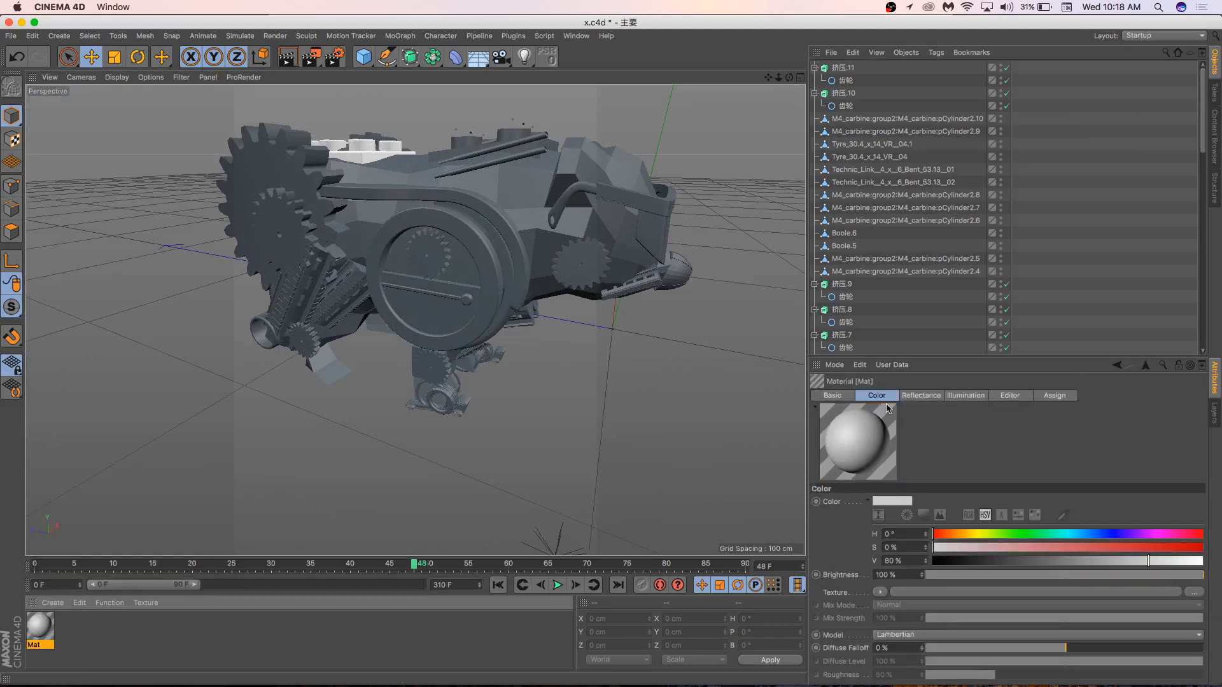
pyautogui.moveTo(886, 408)
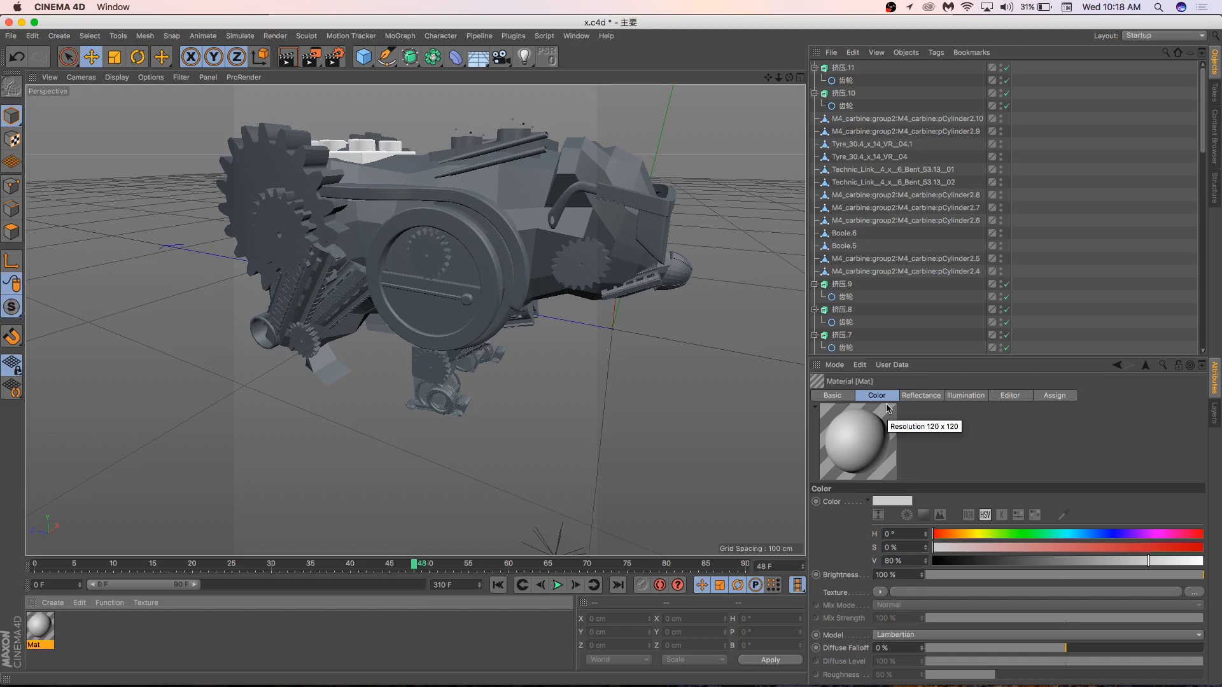
pyautogui.moveTo(994, 524)
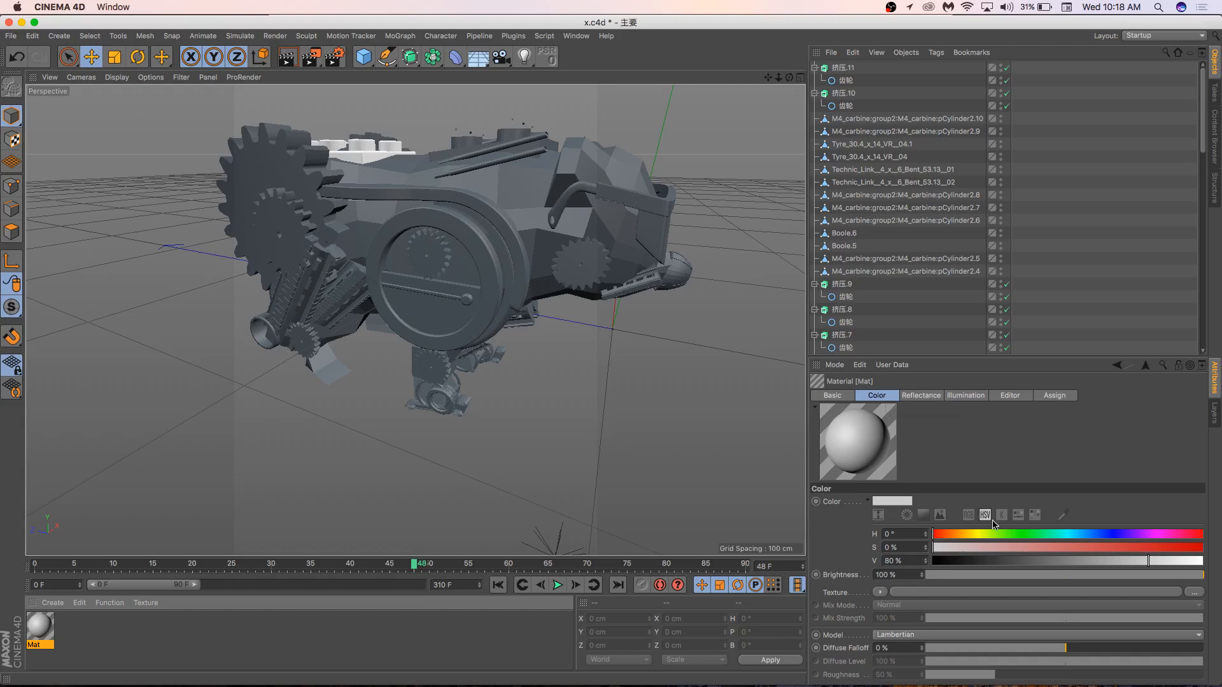
pyautogui.moveTo(935, 547); pyautogui.dragTo(990, 548)
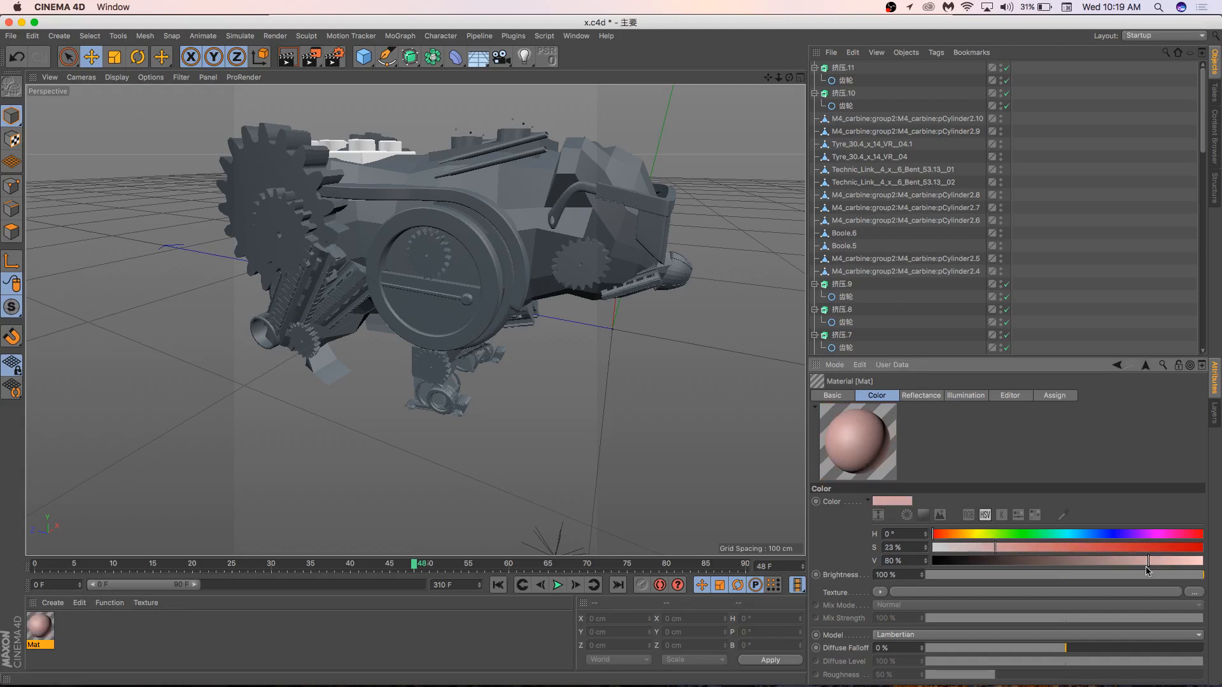
pyautogui.moveTo(994, 549); pyautogui.dragTo(1024, 549)
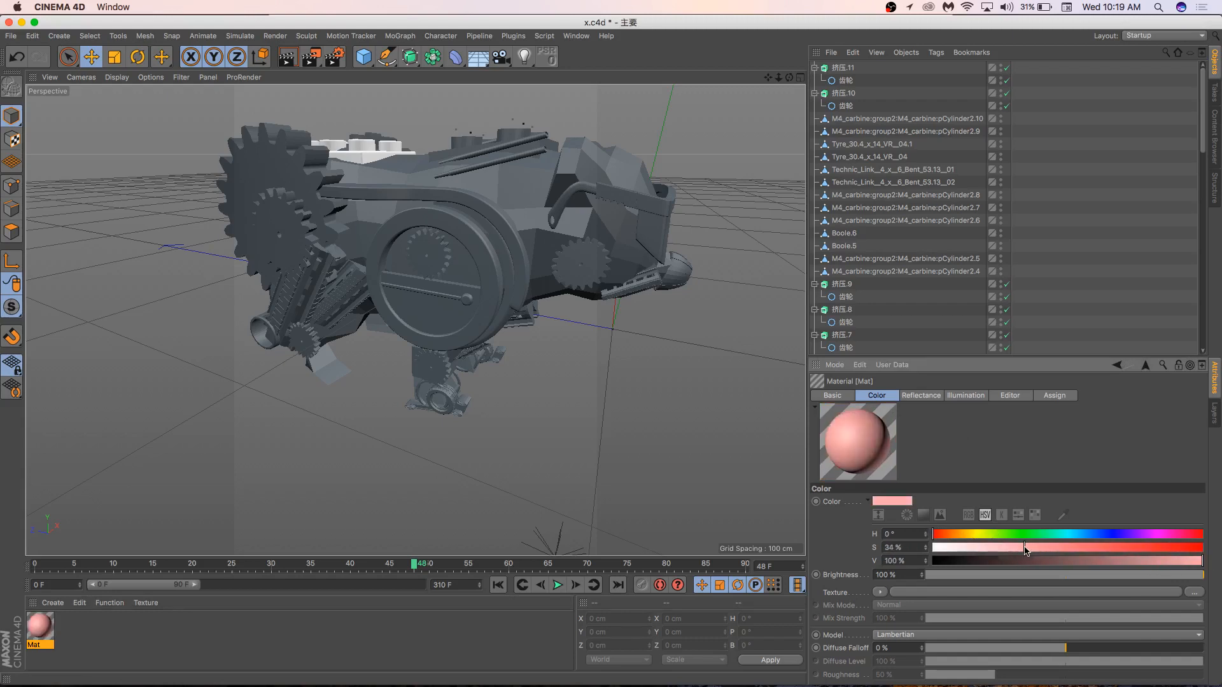
pyautogui.moveTo(1028, 550); pyautogui.dragTo(1017, 549)
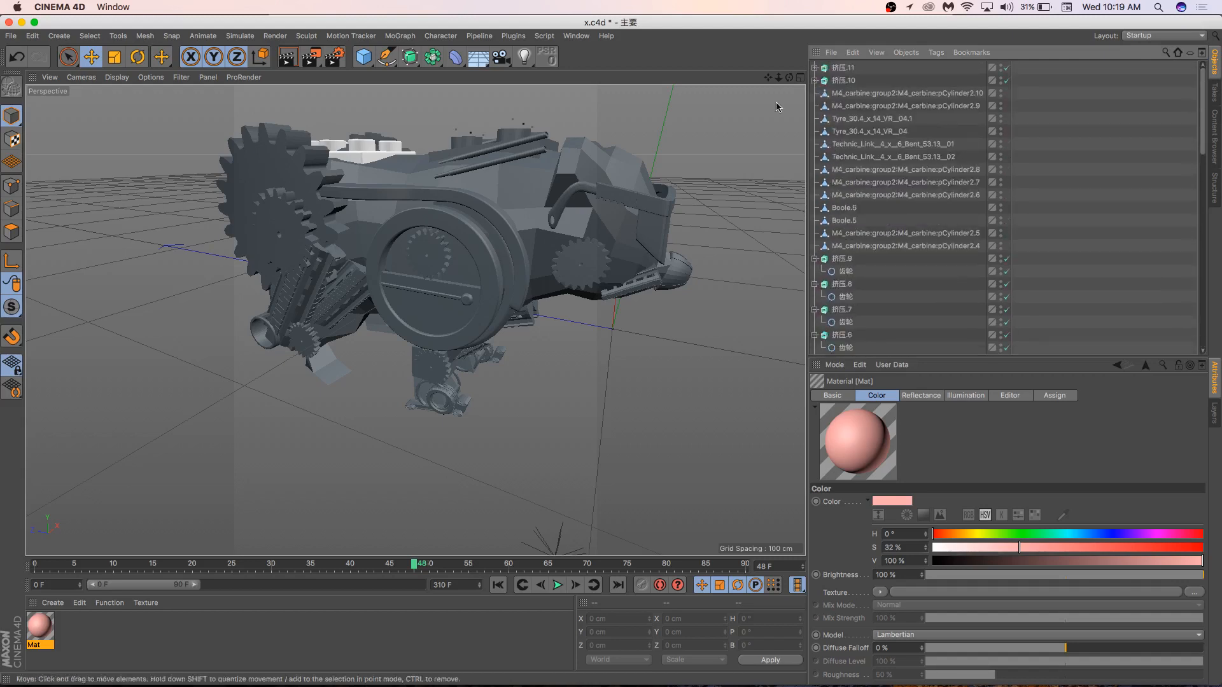
# Step: Add a Null named BEAR, parent every mech part under it, and expand it
pyautogui.click(817, 67)
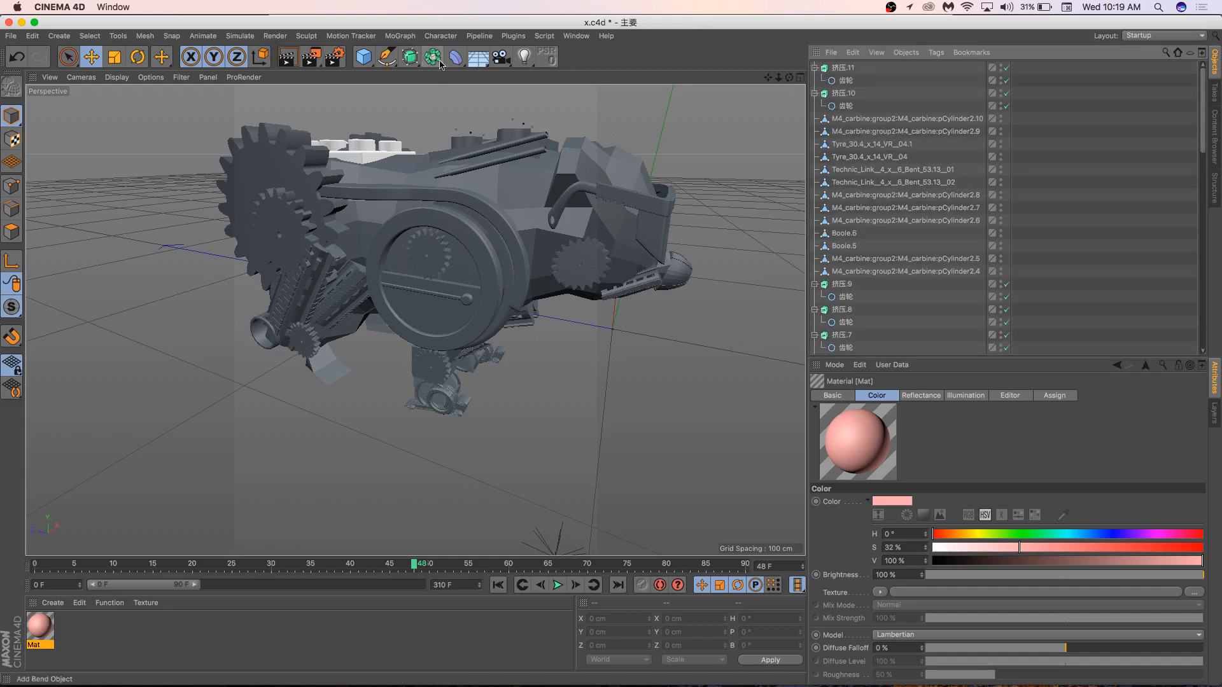
pyautogui.click(361, 56)
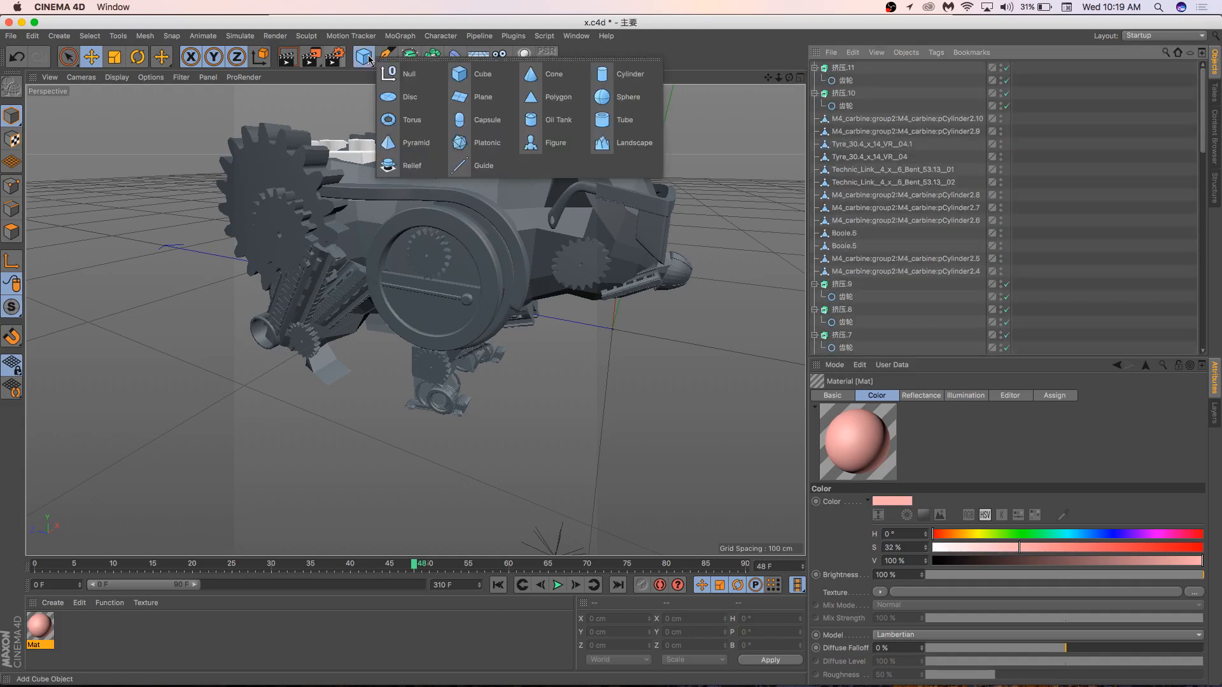
pyautogui.moveTo(396, 77)
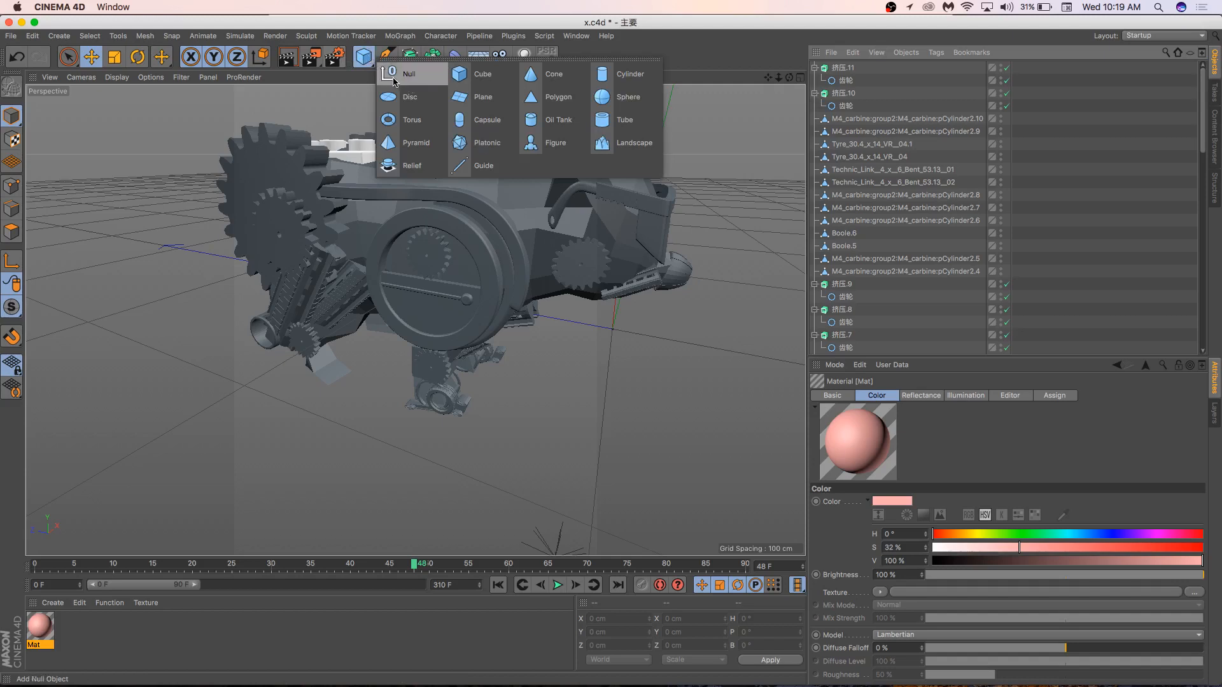
pyautogui.moveTo(412, 75)
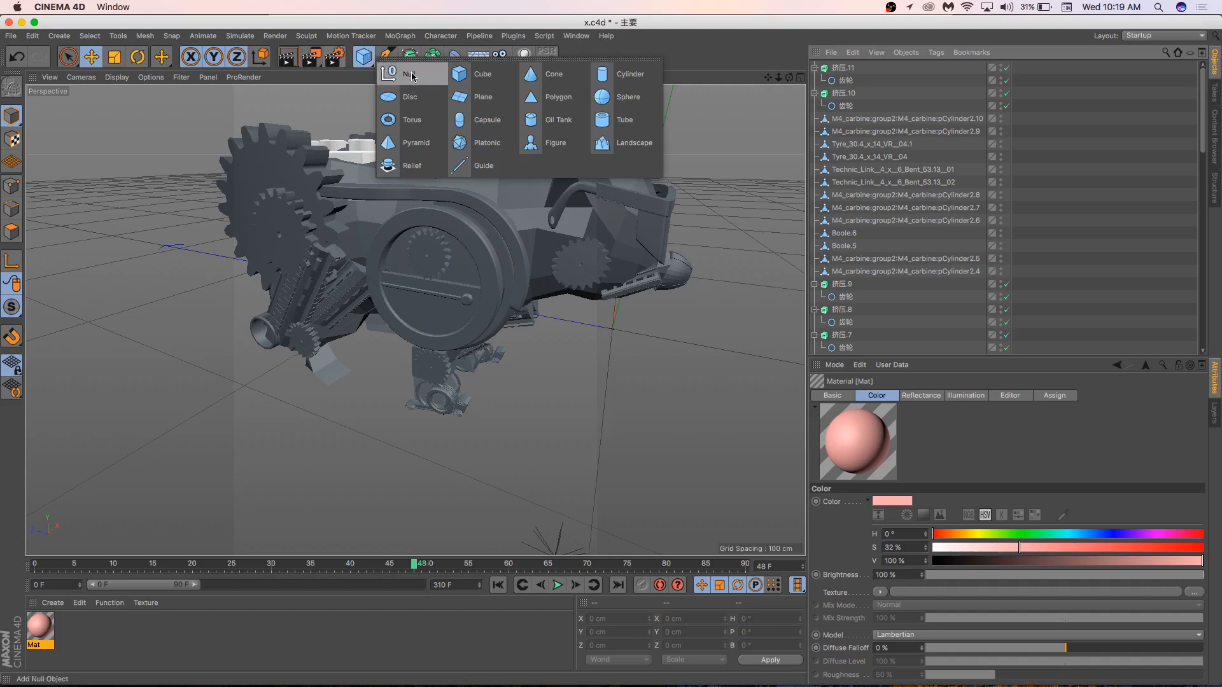
pyautogui.click(405, 74)
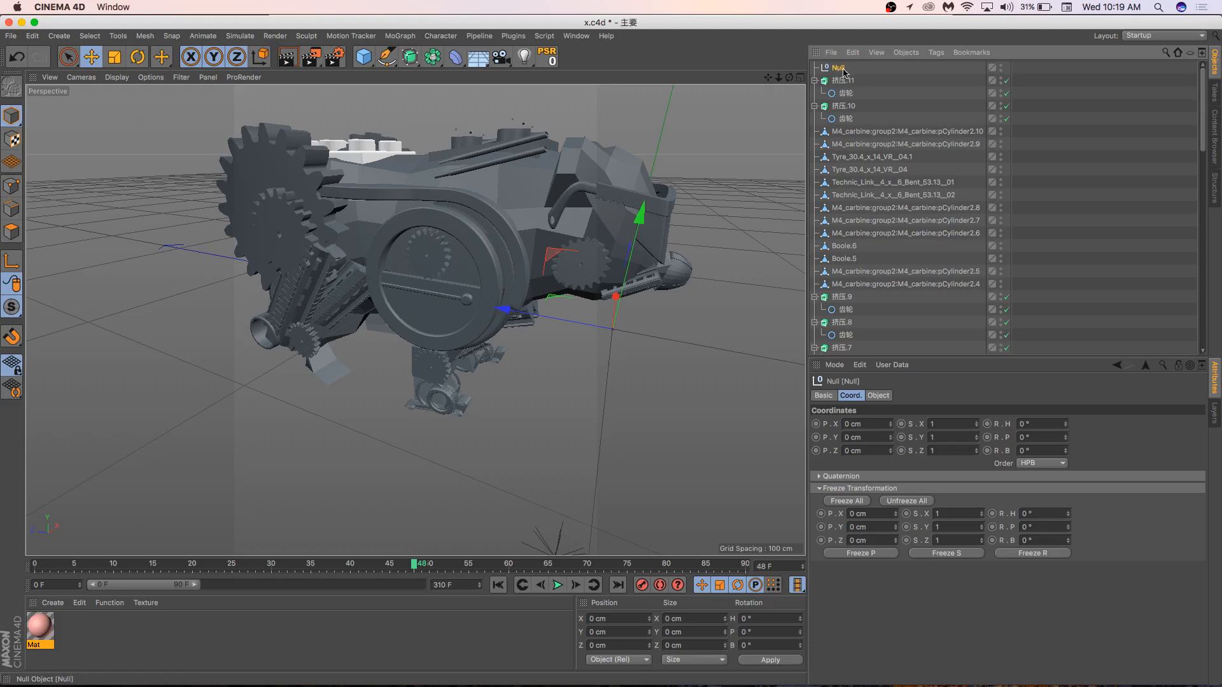
pyautogui.doubleClick(838, 68)
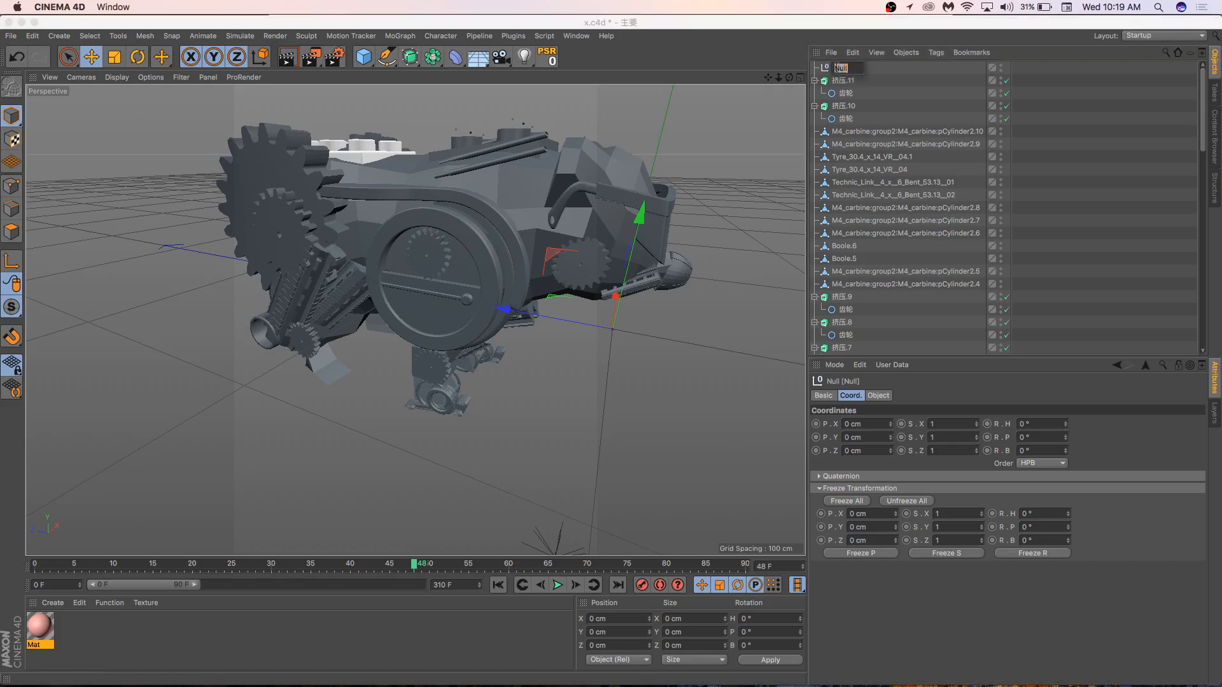
pyautogui.write('BEAR')
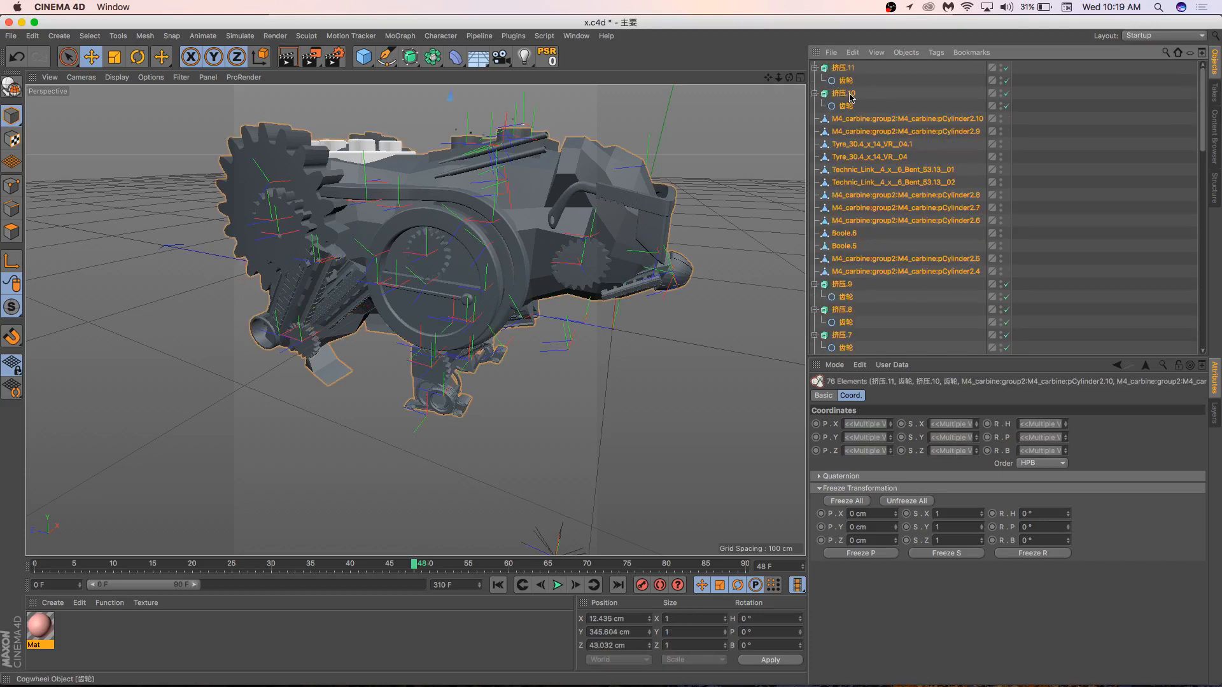
pyautogui.scroll(-3)
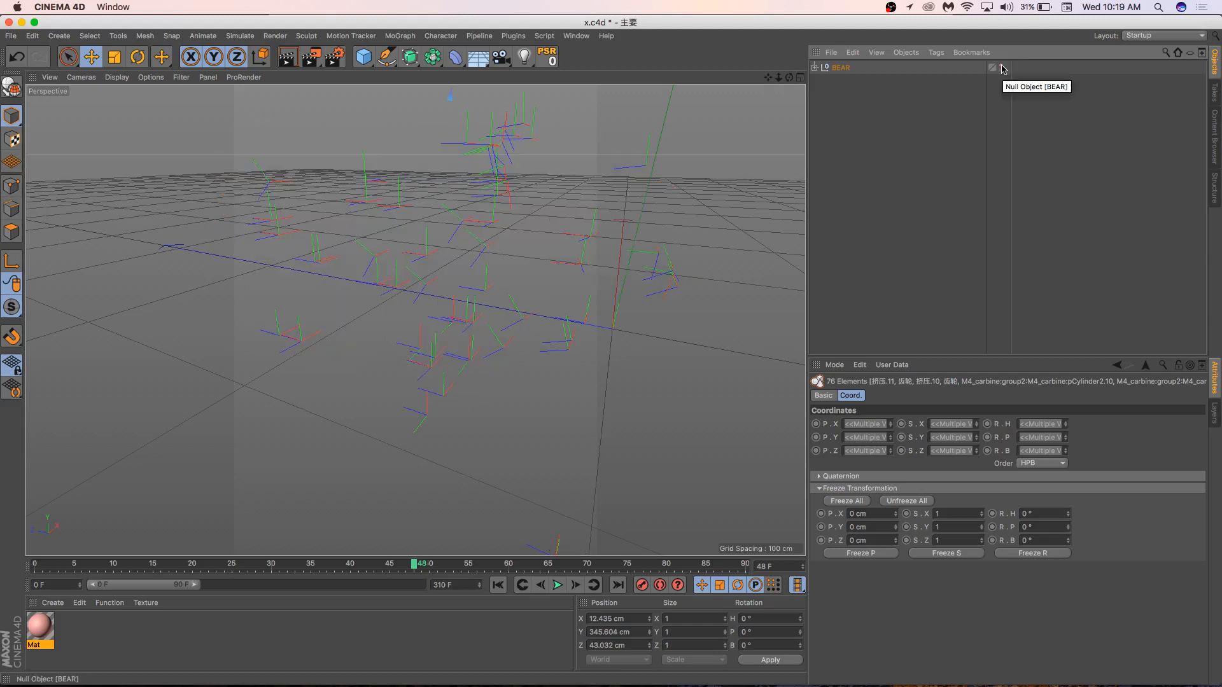
pyautogui.moveTo(1012, 86)
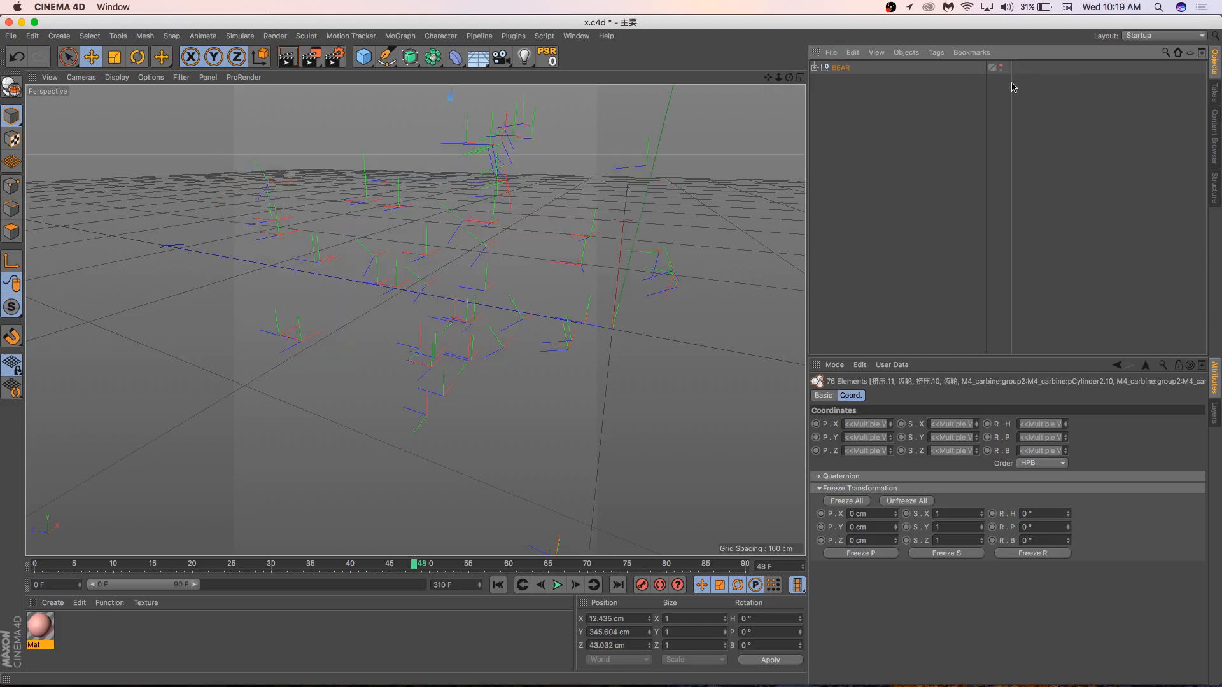
pyautogui.click(815, 67)
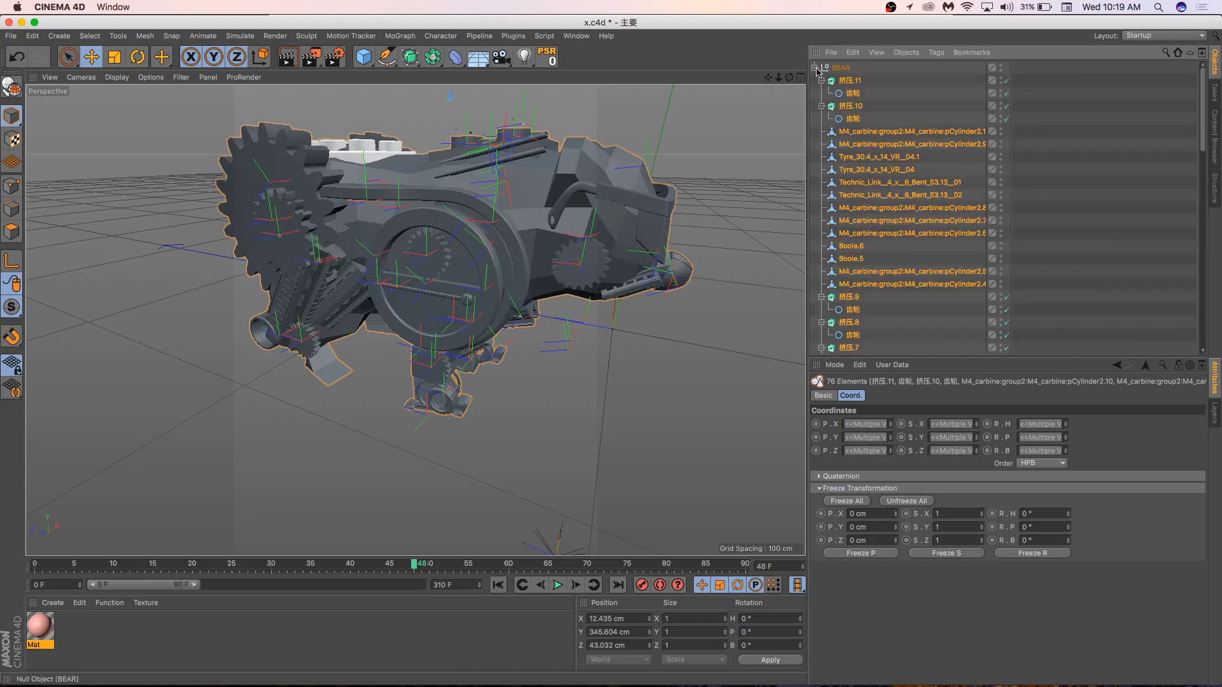
pyautogui.moveTo(1186, 58)
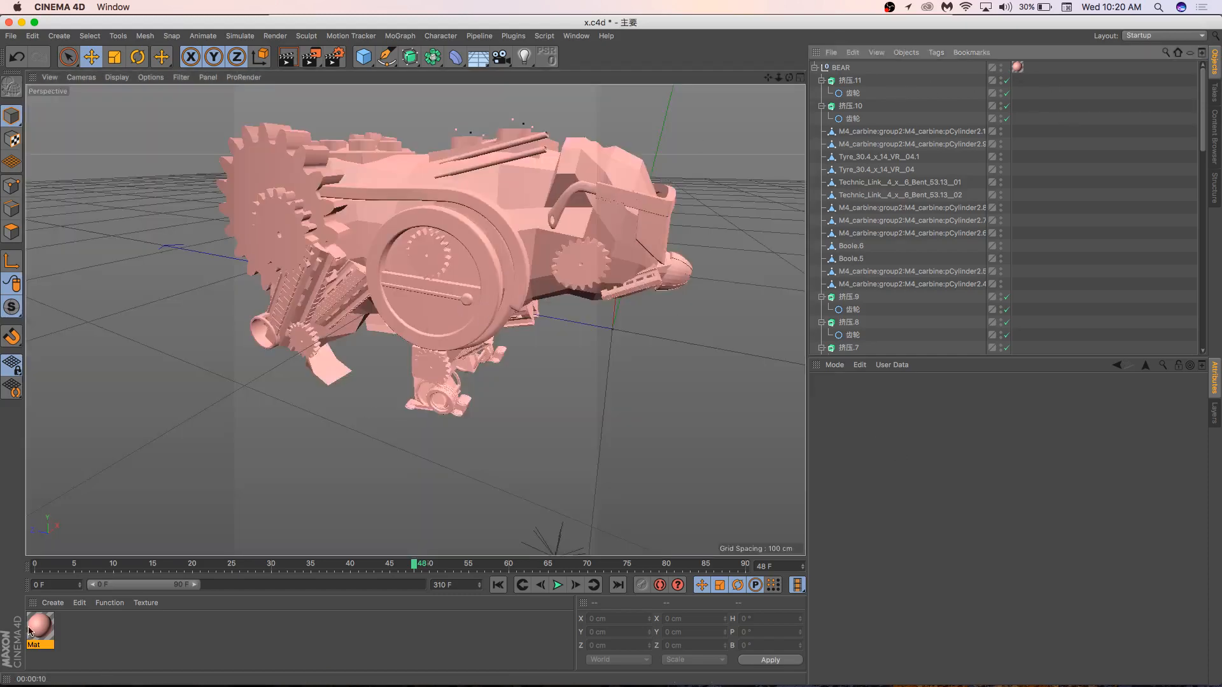
# Step: Select Mat and review its Reflectance, Illumination and Basic tabs before returning to Color
pyautogui.click(40, 636)
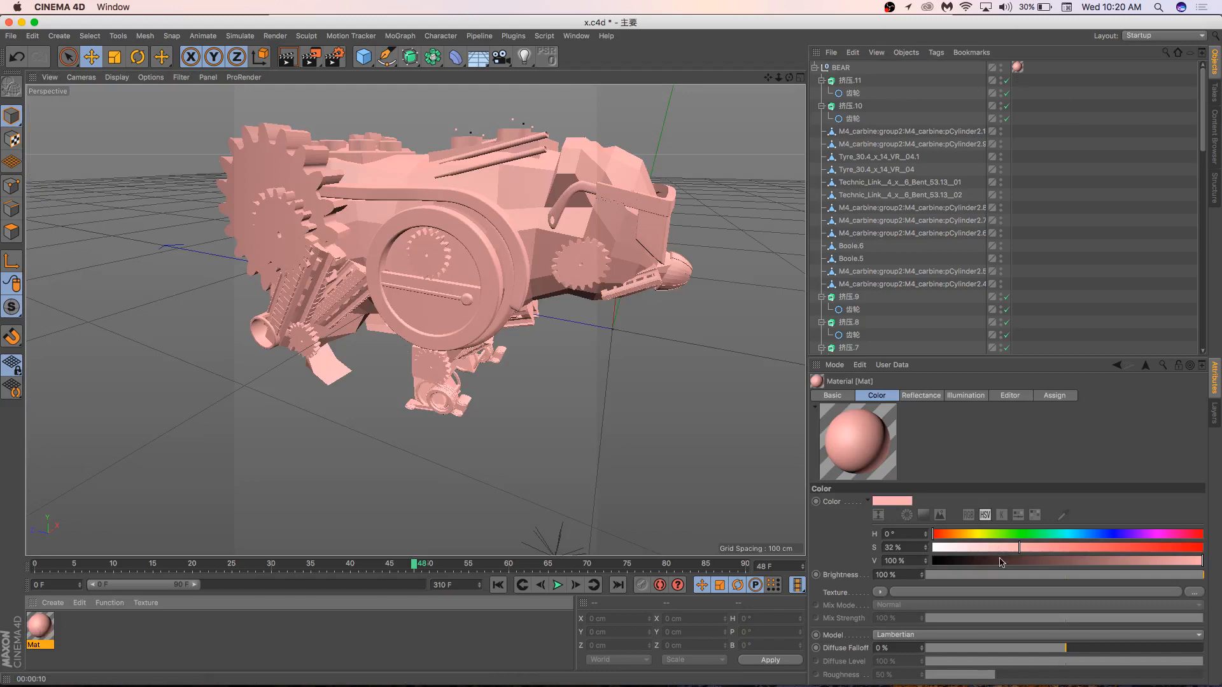
pyautogui.click(921, 395)
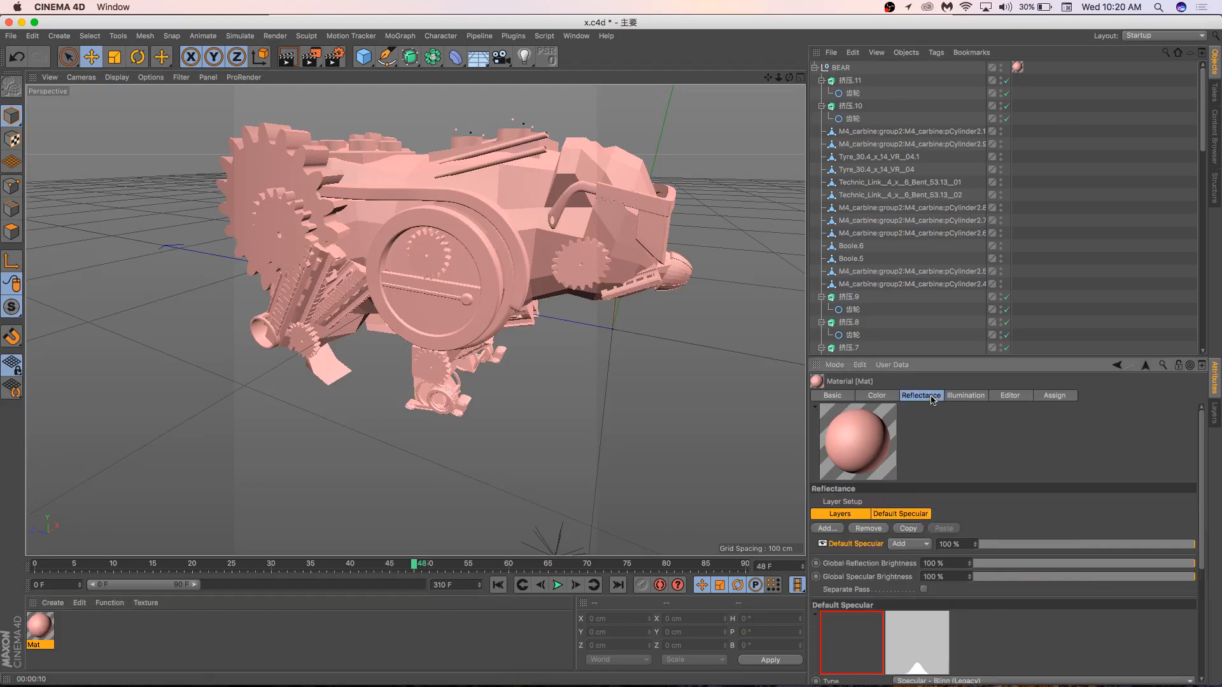
pyautogui.click(966, 395)
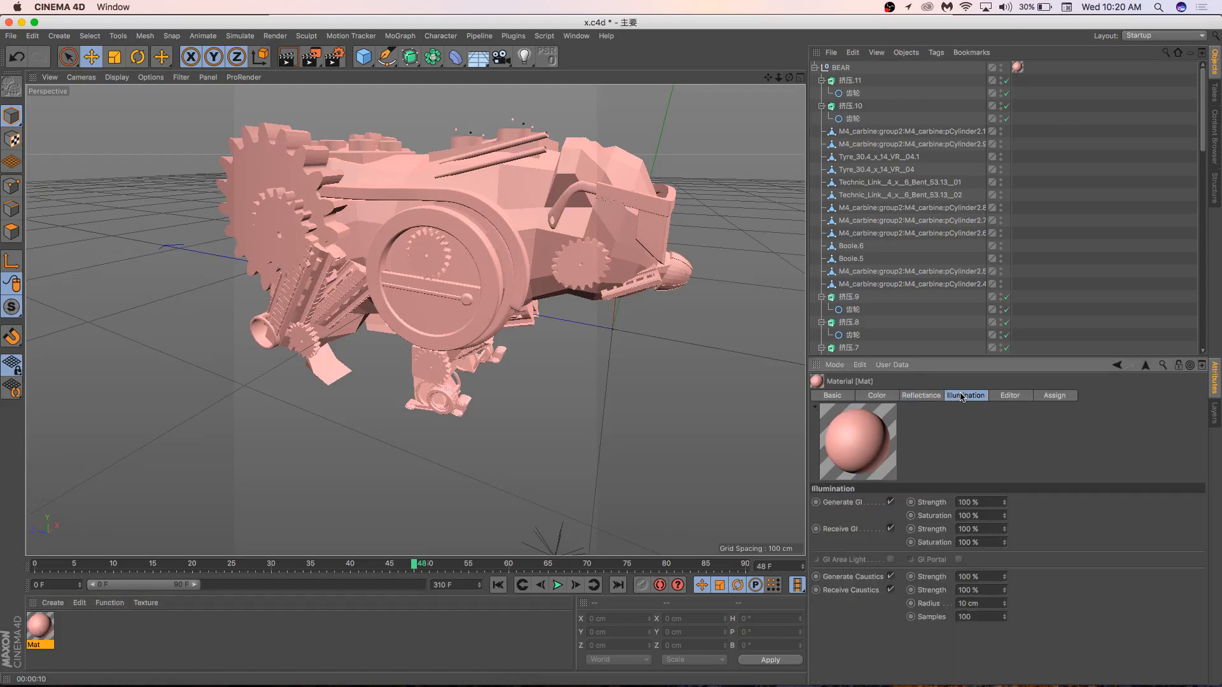
pyautogui.click(832, 396)
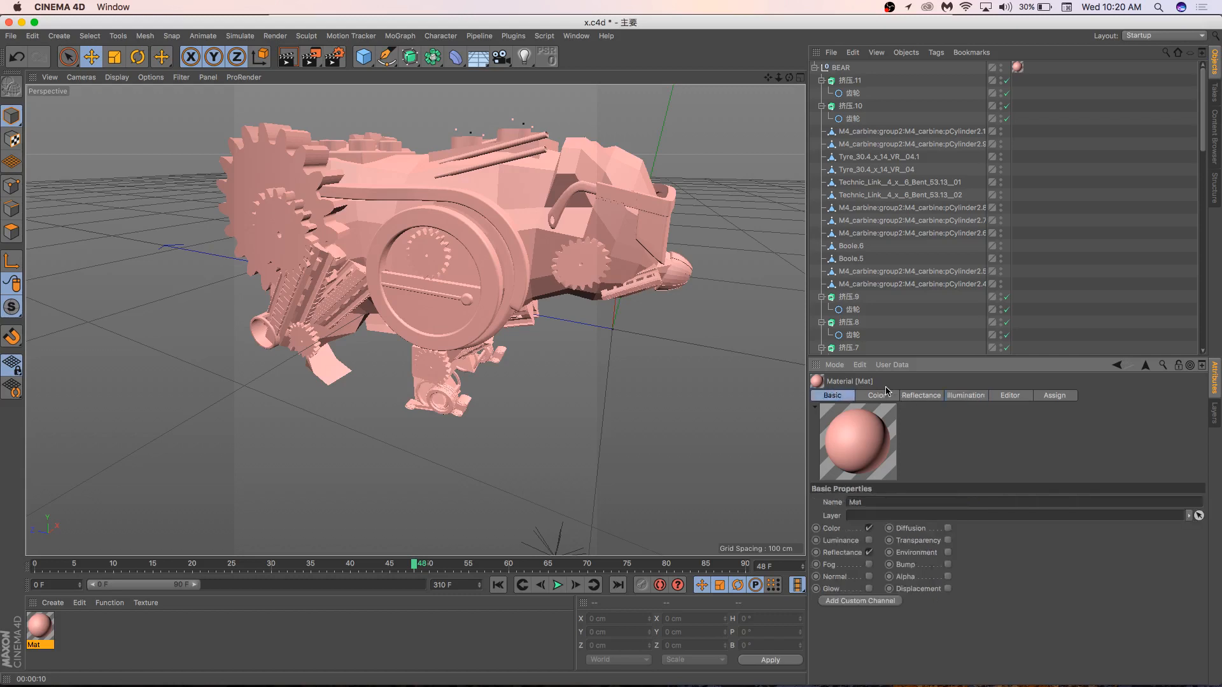
pyautogui.click(877, 395)
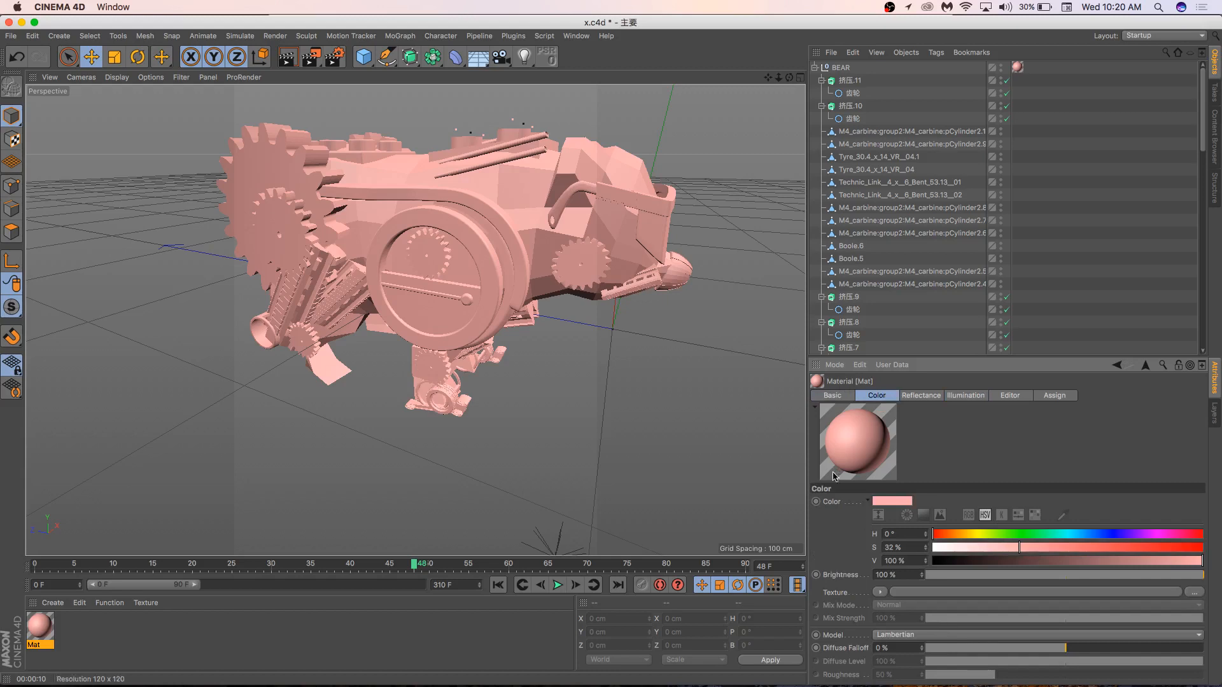
pyautogui.moveTo(772, 232)
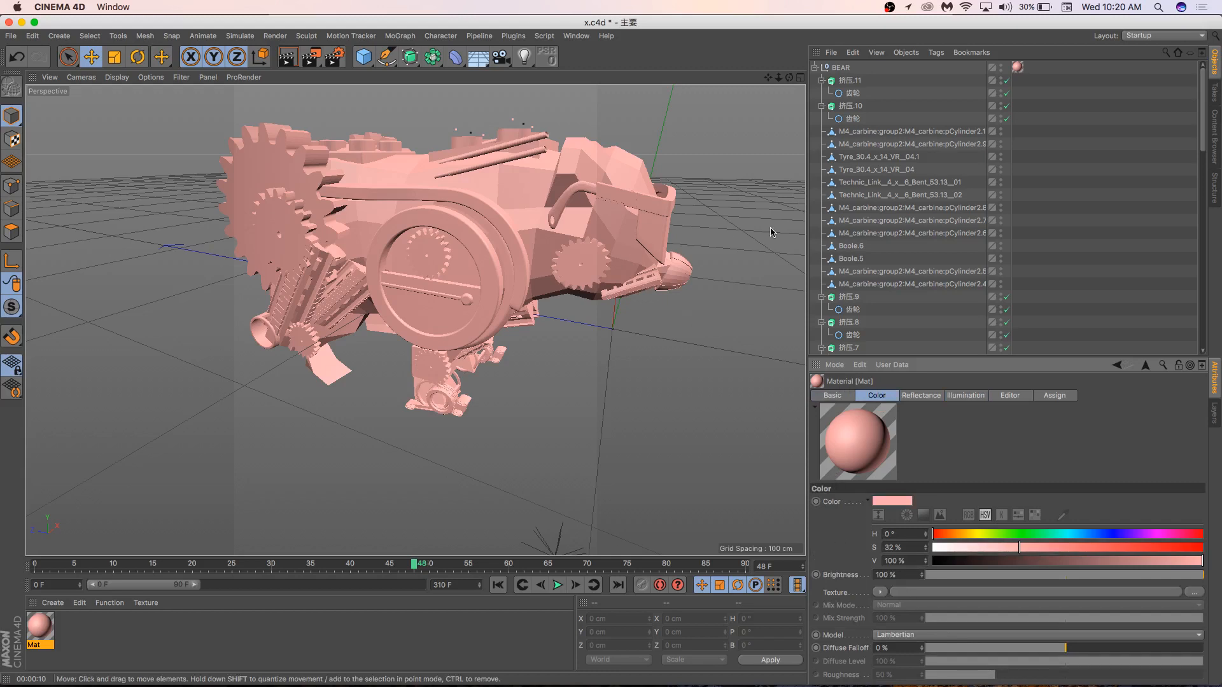
pyautogui.moveTo(42, 551)
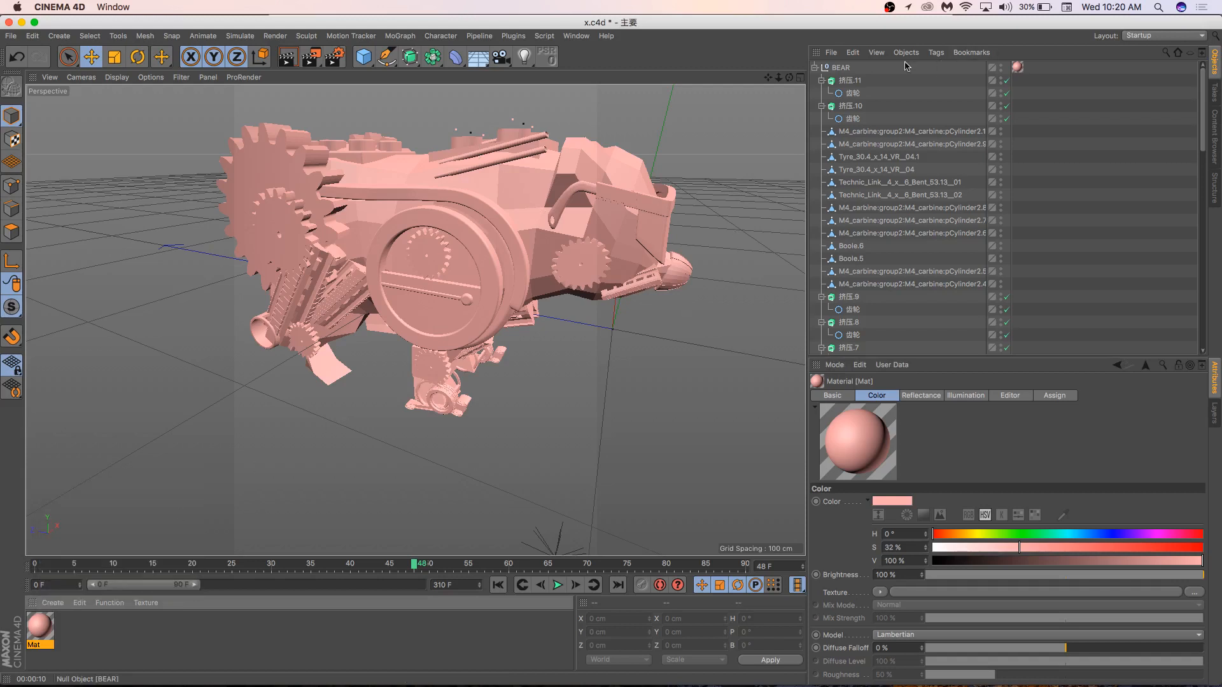
# Step: Add a Sun light object to the scene from the light tool group
pyautogui.click(523, 56)
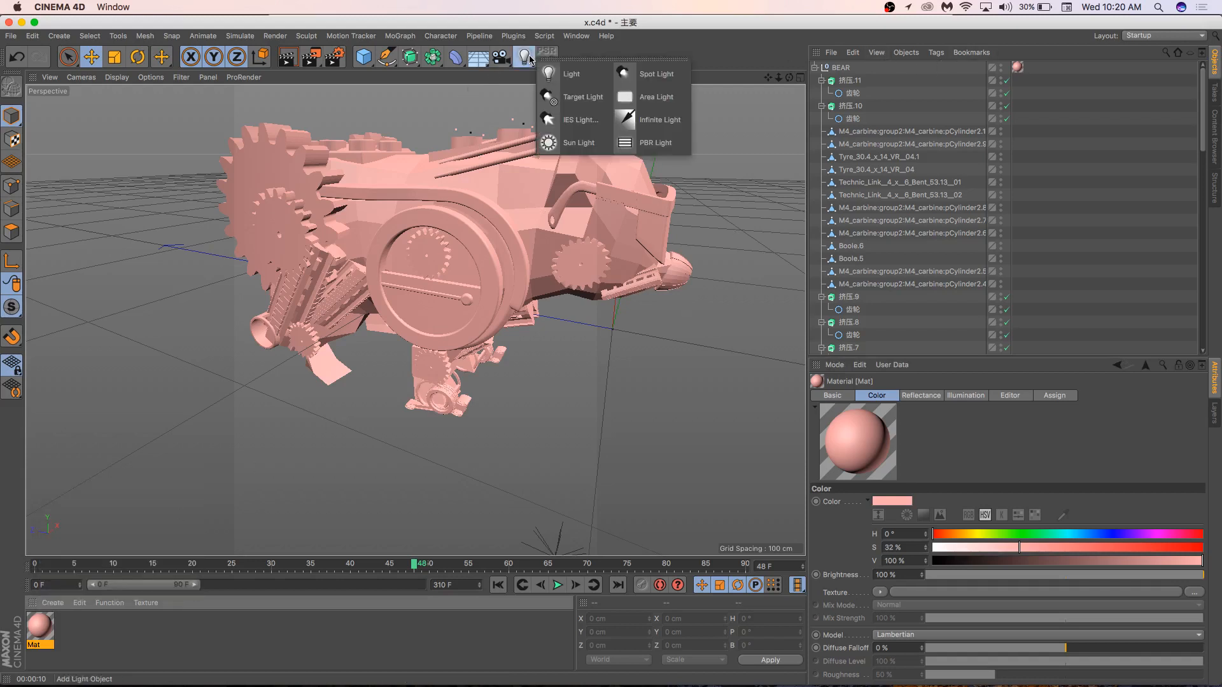
pyautogui.moveTo(581, 147)
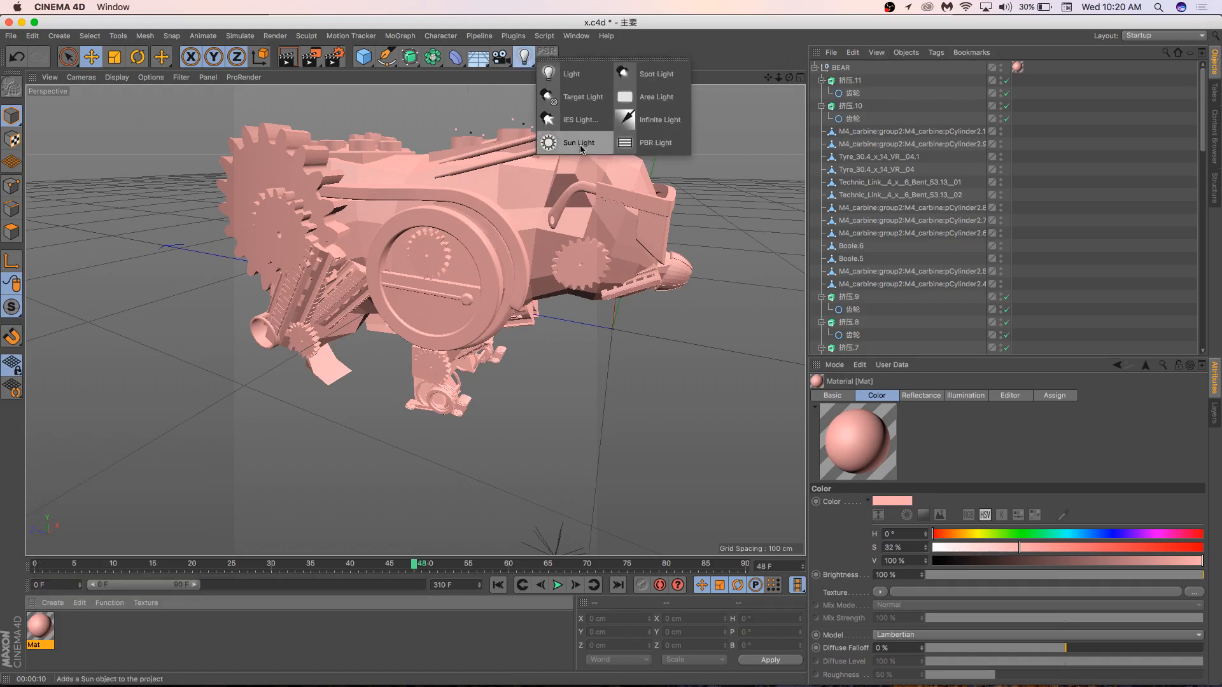
pyautogui.click(579, 143)
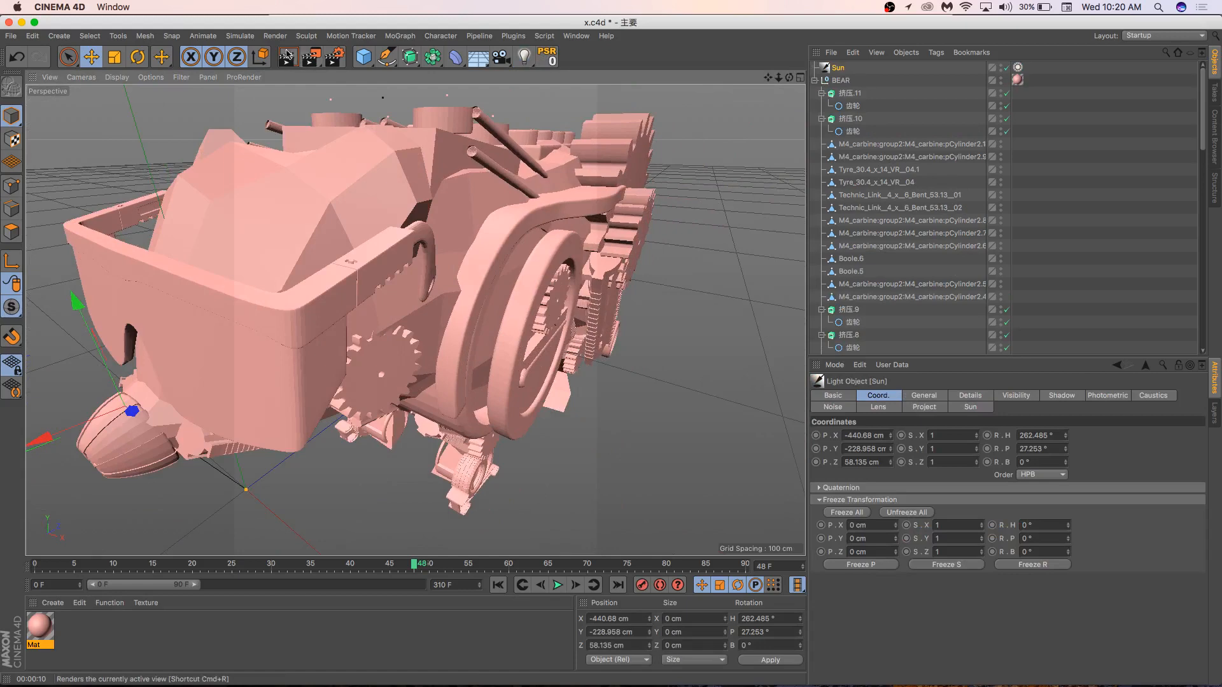
pyautogui.click(285, 59)
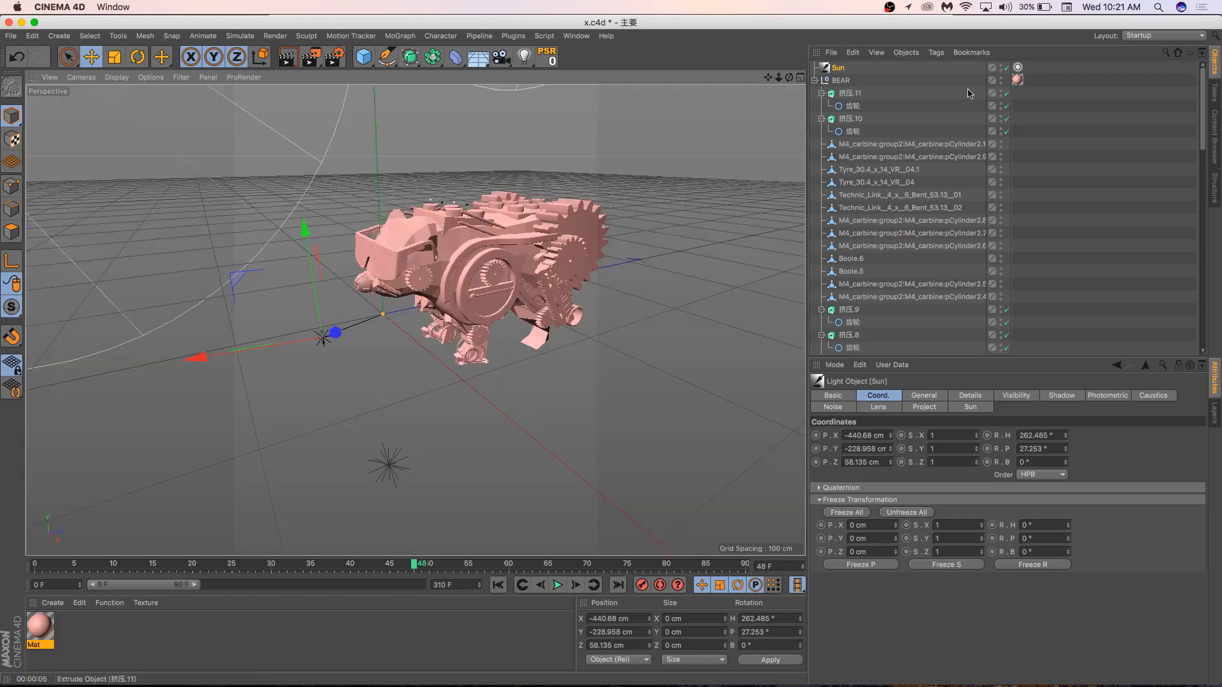
pyautogui.moveTo(950, 174)
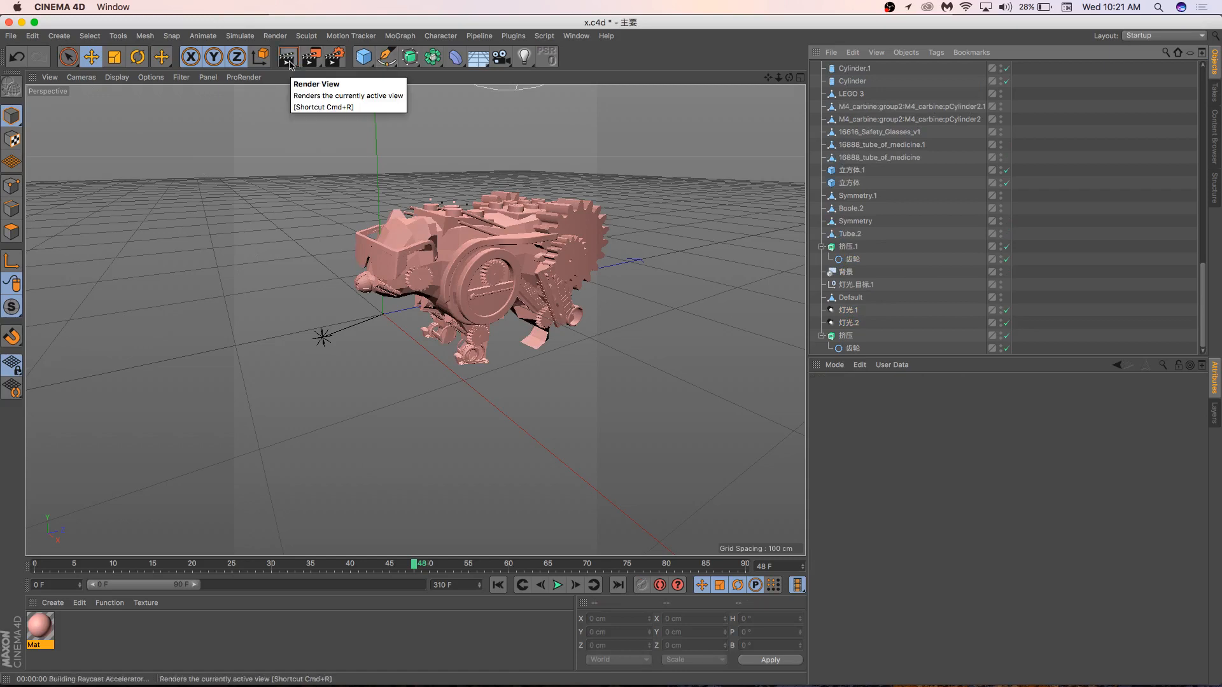
# Step: Render to check the sun lighting, then replace the Sun with a standard Light
pyautogui.click(287, 57)
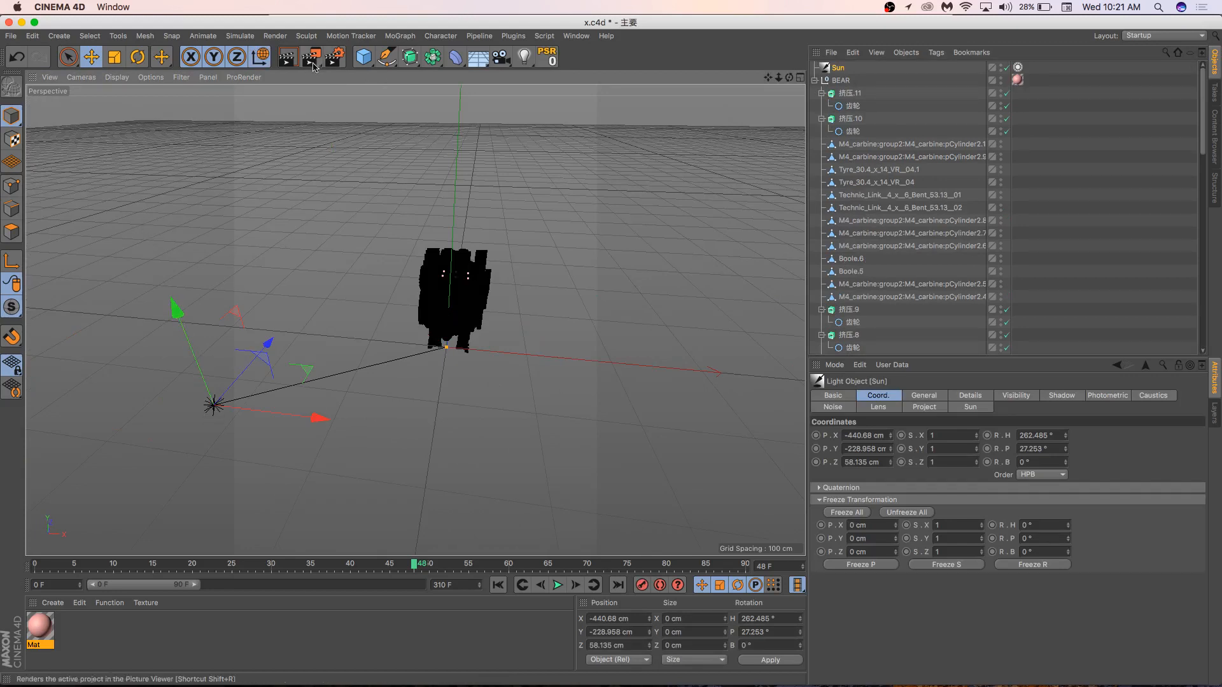
pyautogui.click(287, 57)
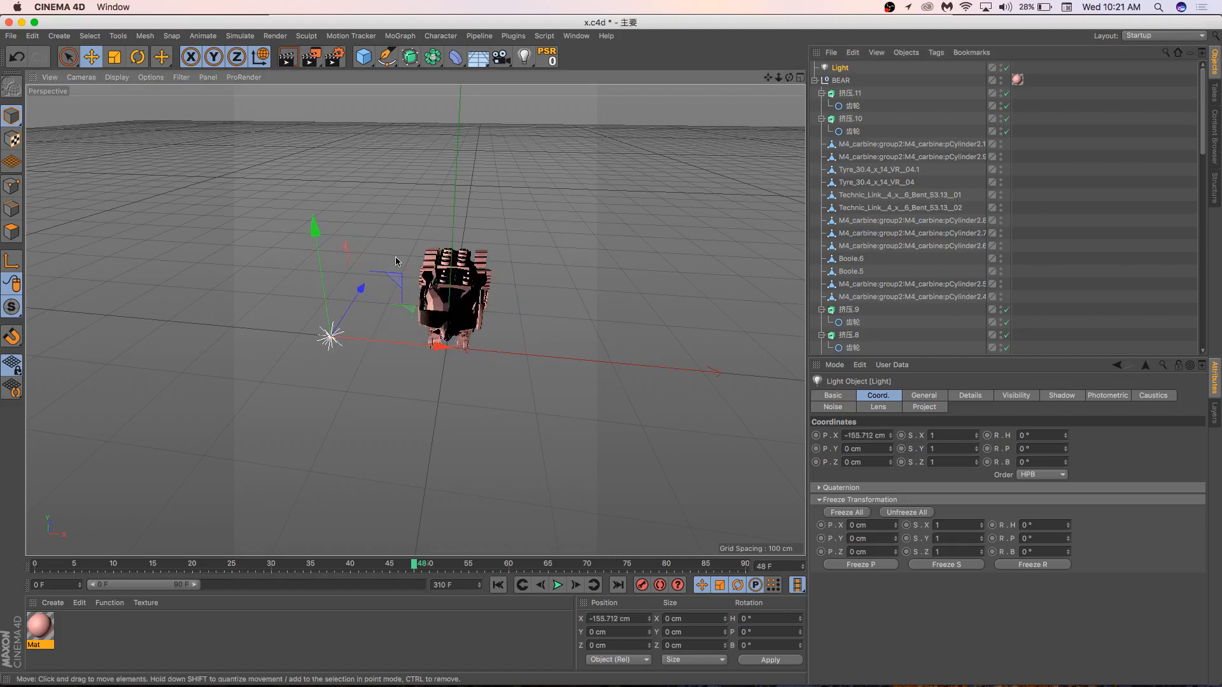
# Step: Render a test preview of the pink bear lit by the new Light
pyautogui.click(289, 57)
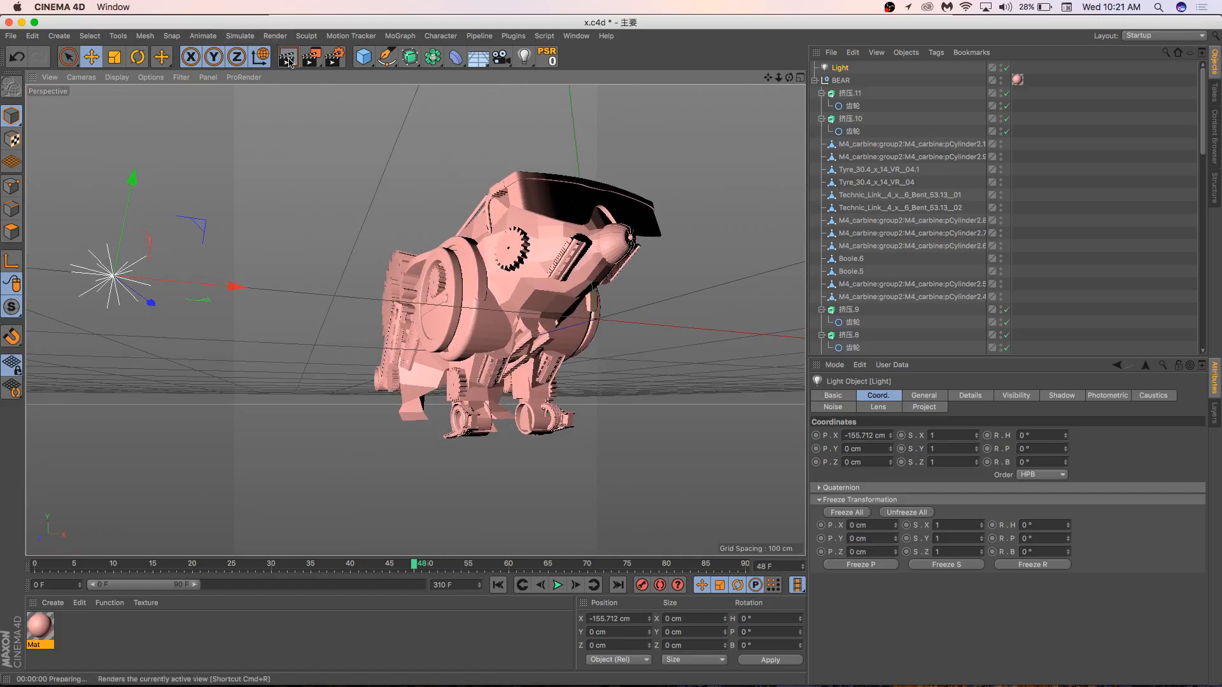
pyautogui.click(287, 57)
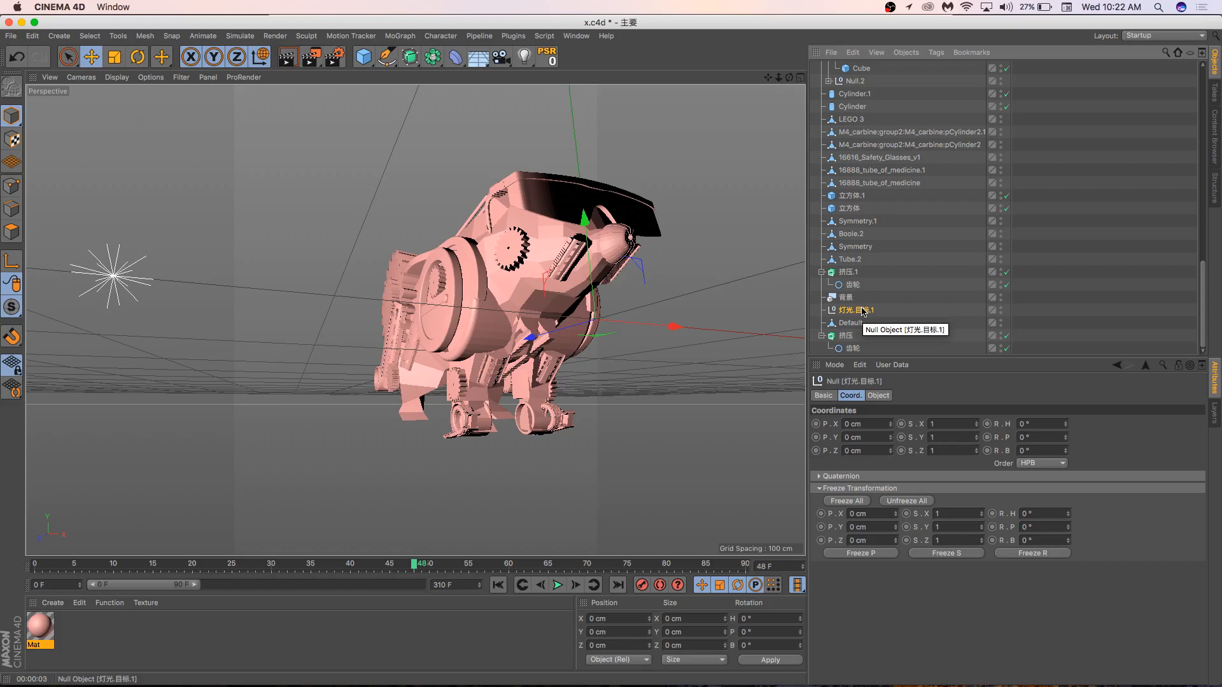
pyautogui.moveTo(850, 323)
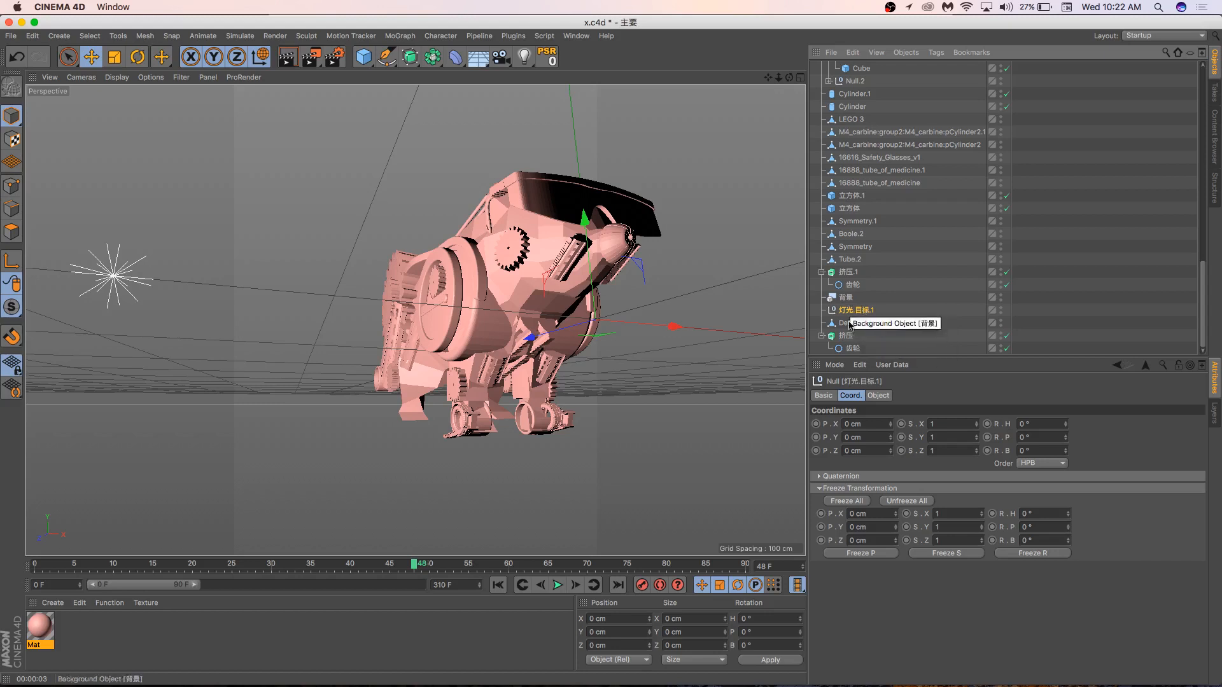
# Step: Create material Mat.1 with lowered saturation and value for a muted, dusky pink
pyautogui.scroll(-3)
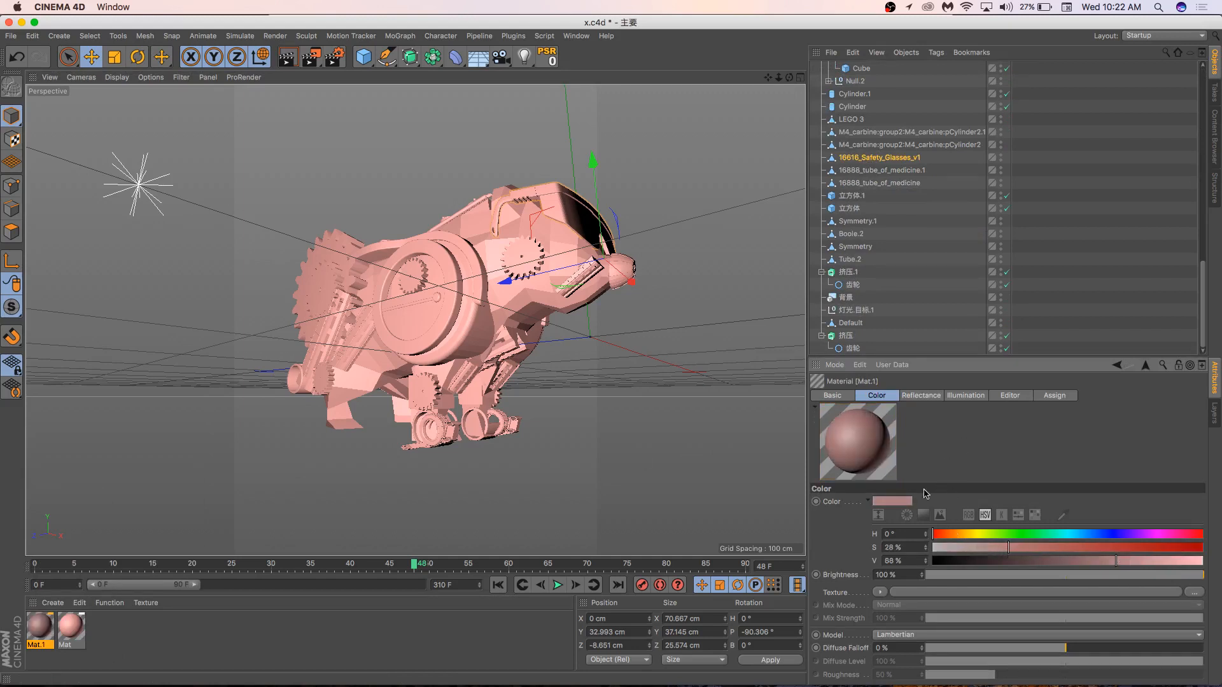
# Step: In Mat.1's Reflectance, set default specular width to 32% and adjust specular strength
pyautogui.click(921, 396)
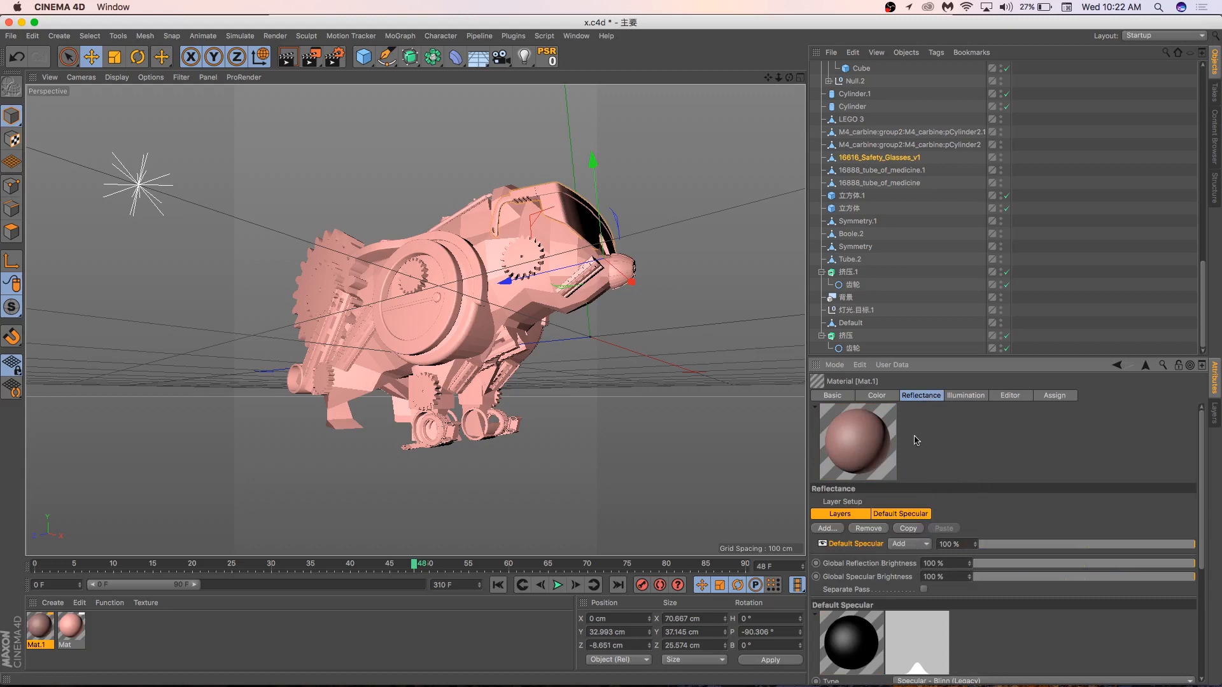
pyautogui.scroll(-3)
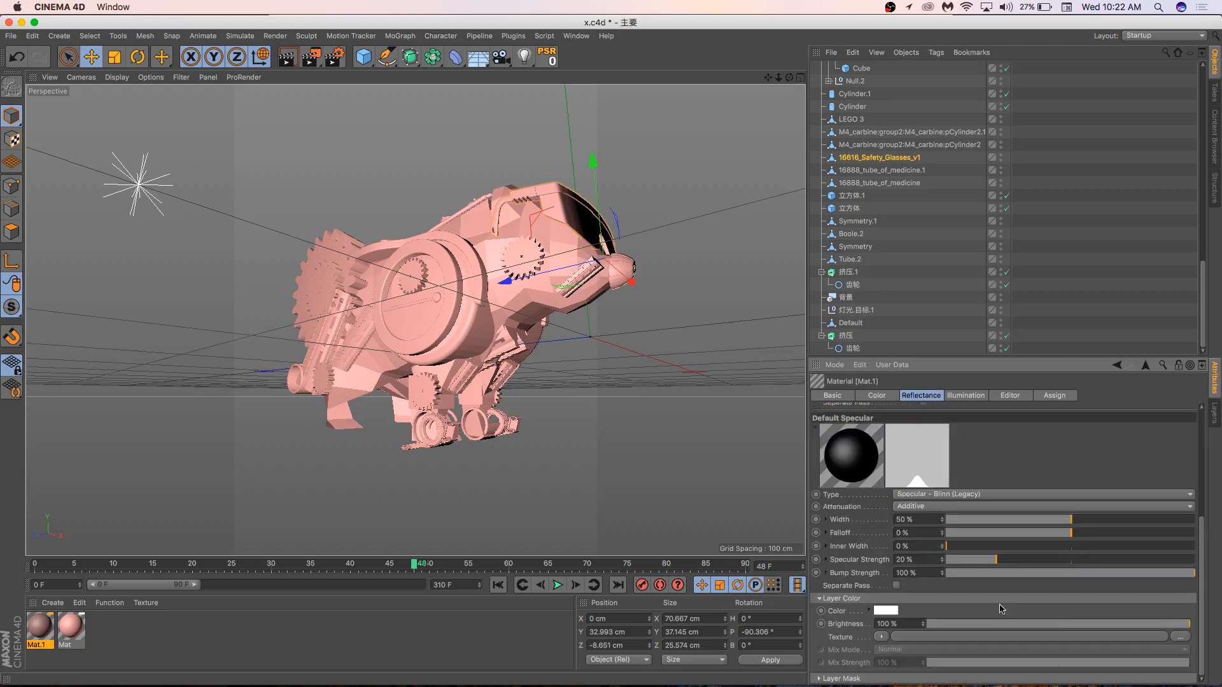
pyautogui.moveTo(1051, 518)
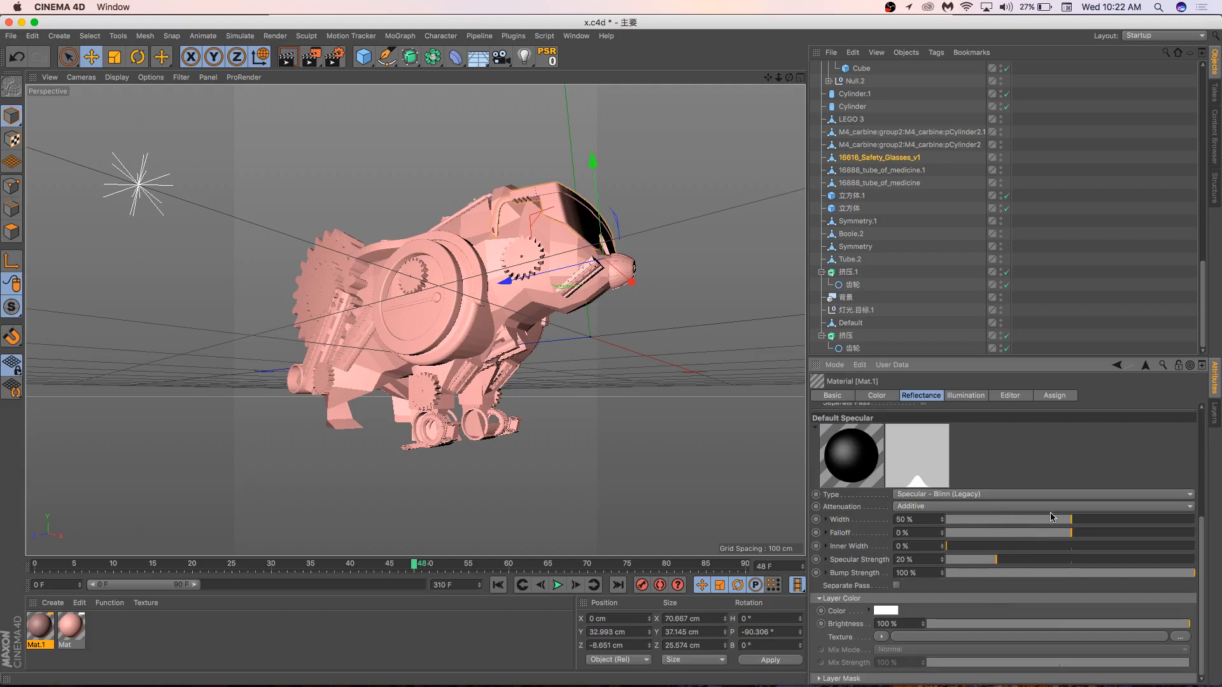
pyautogui.moveTo(1010, 520); pyautogui.dragTo(1126, 520)
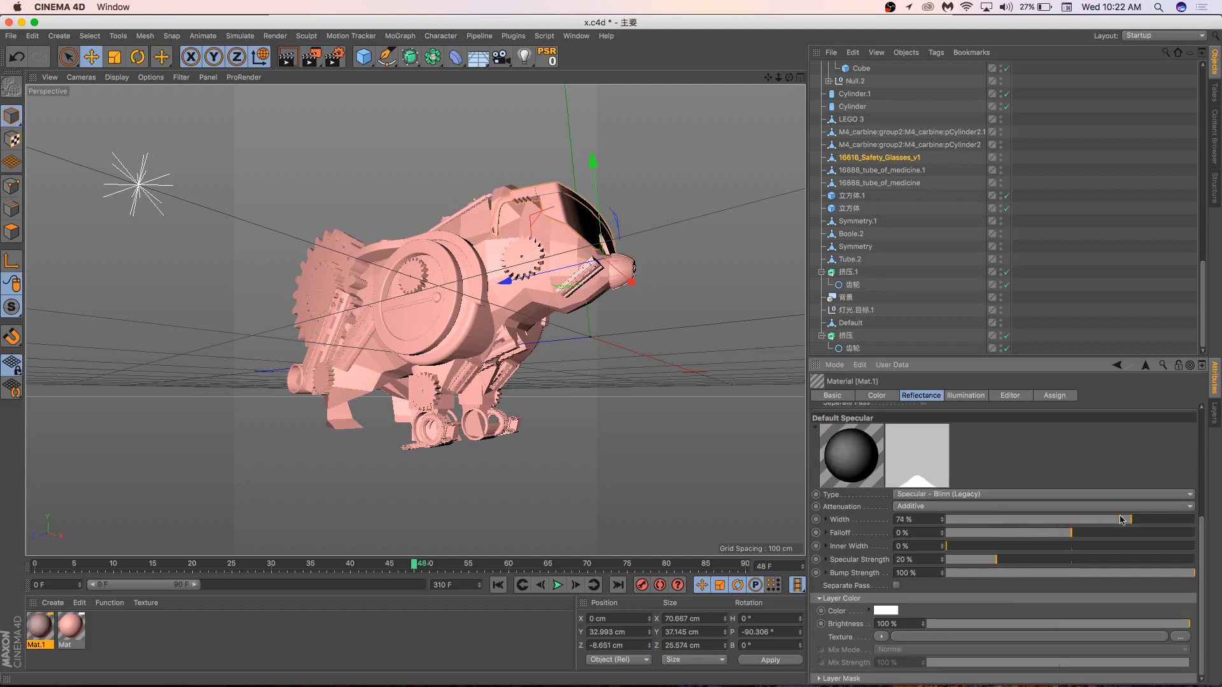
pyautogui.moveTo(1122, 519); pyautogui.dragTo(1029, 519)
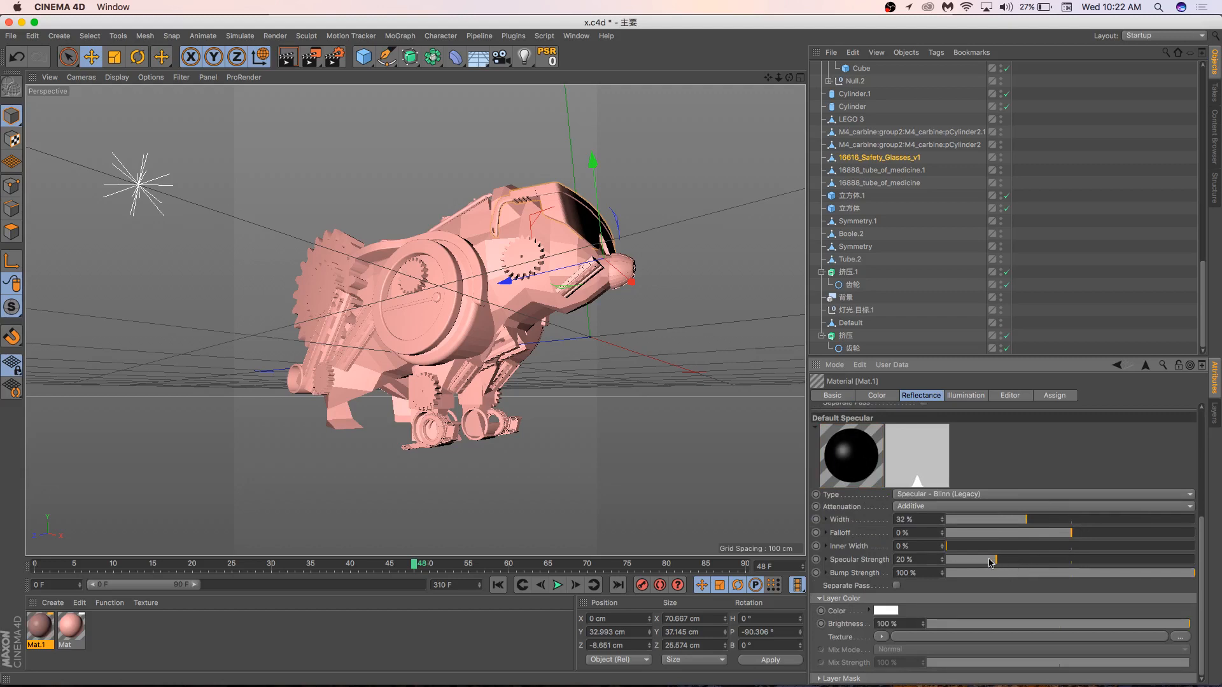
pyautogui.moveTo(990, 559); pyautogui.dragTo(1120, 559)
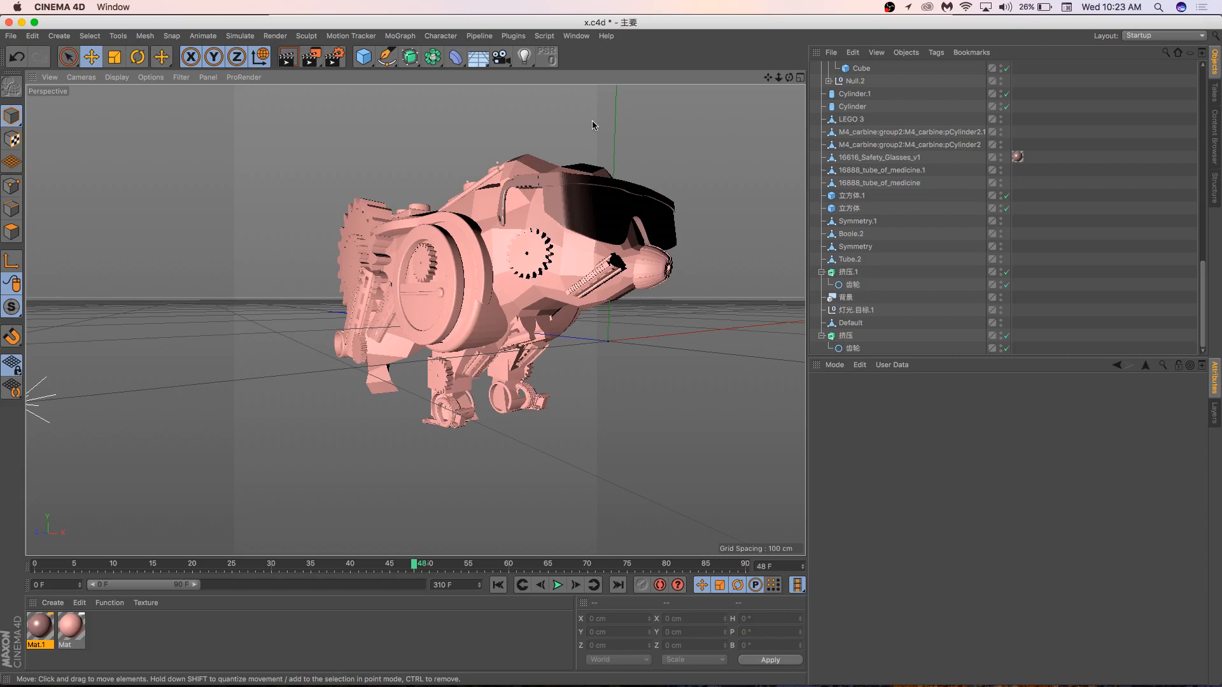
pyautogui.moveTo(485, 258)
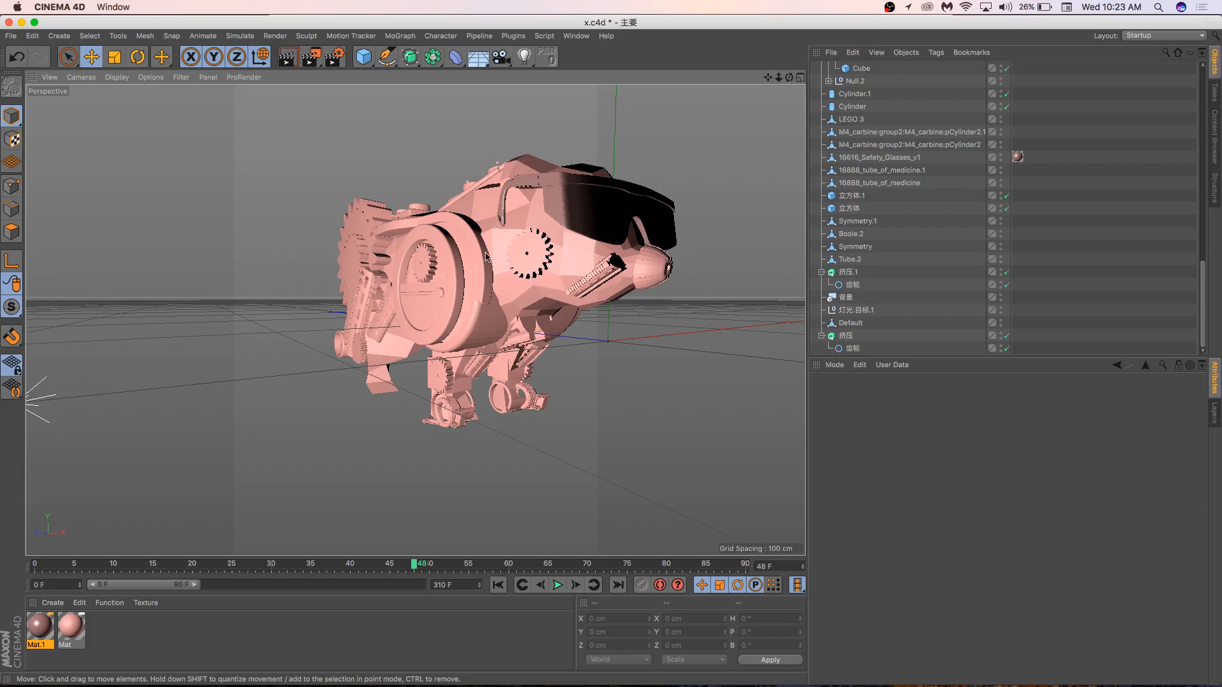
pyautogui.moveTo(837, 91)
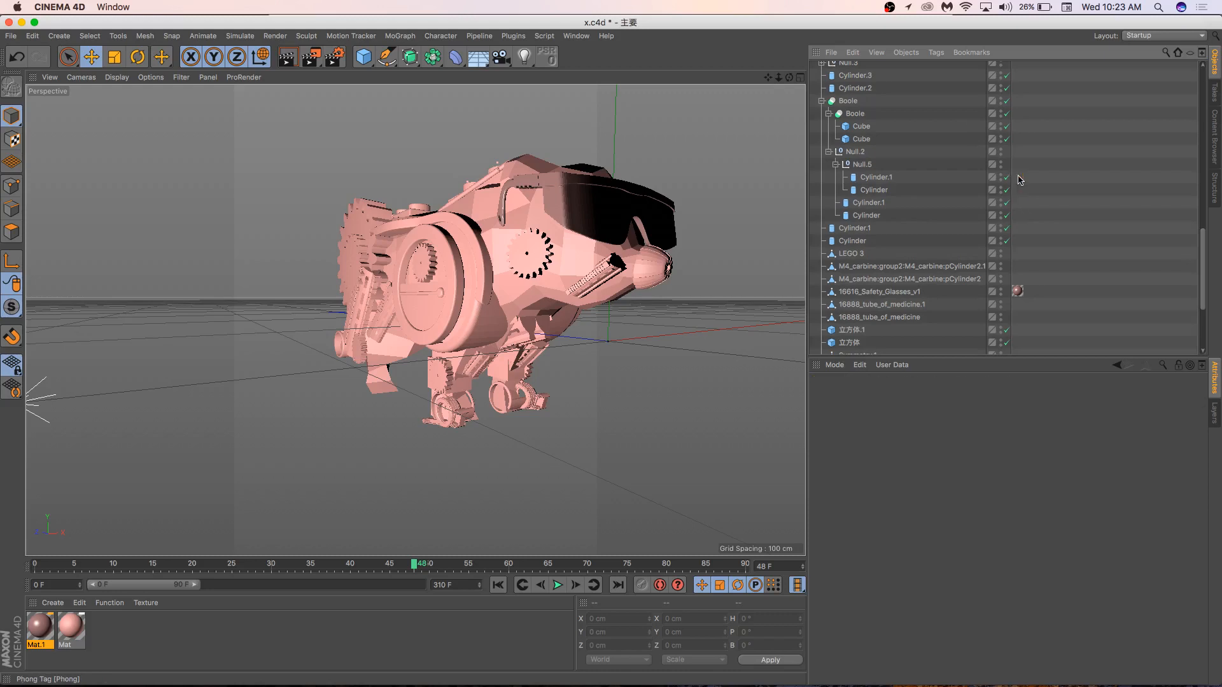
# Step: Render the current view, then open the Create > Environment object list
pyautogui.scroll(-3)
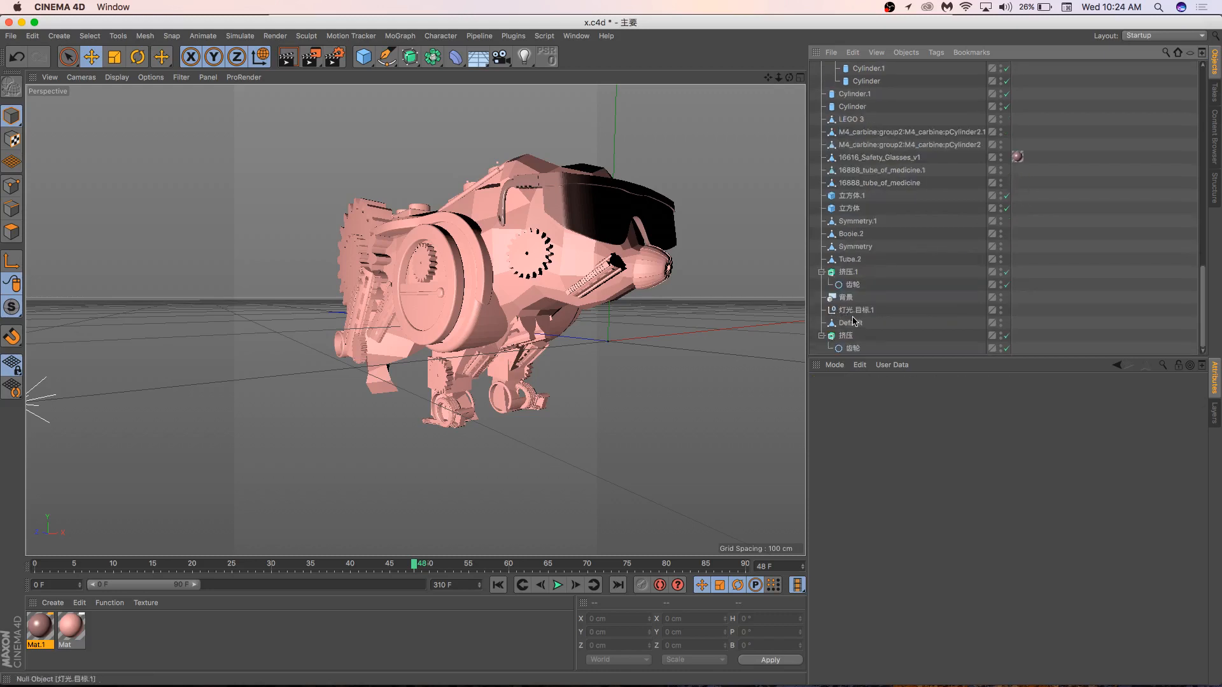
pyautogui.rightClick(858, 209)
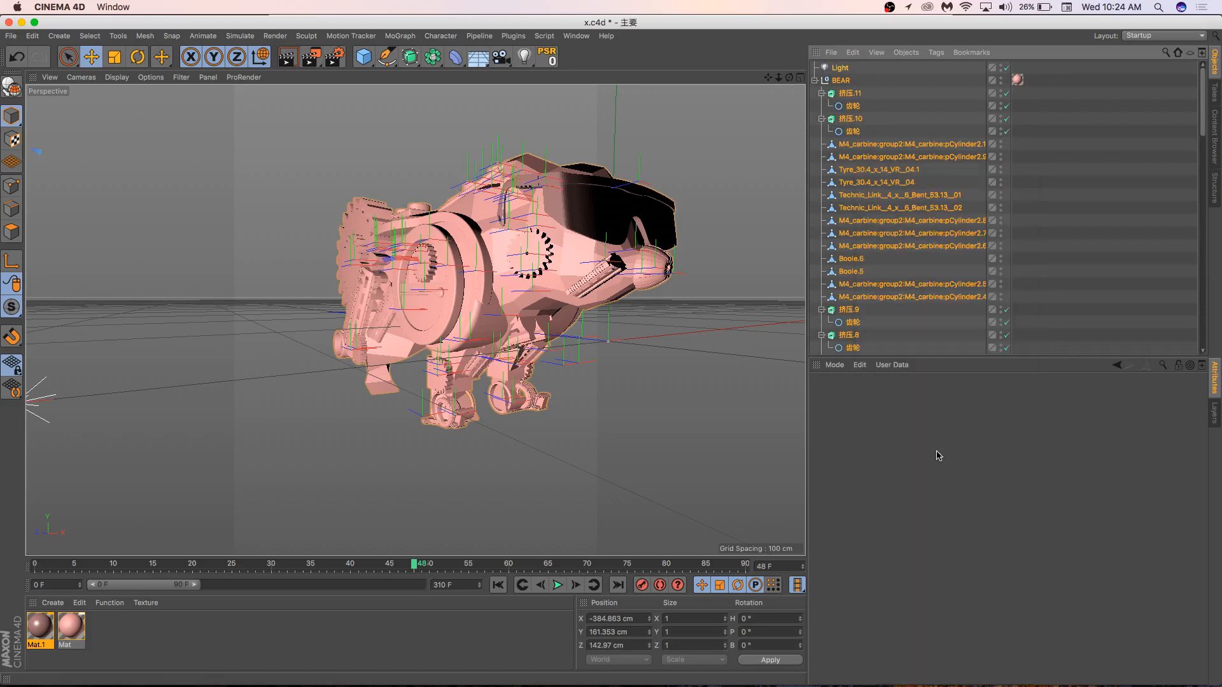
pyautogui.scroll(-3)
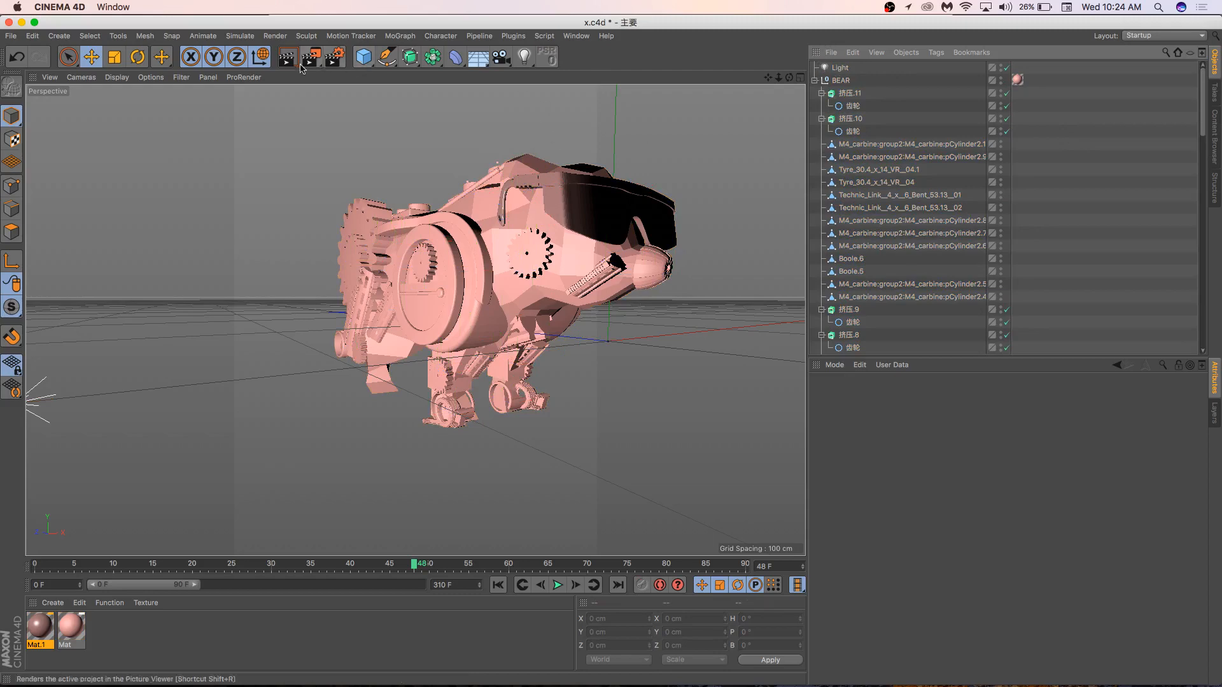
pyautogui.click(286, 57)
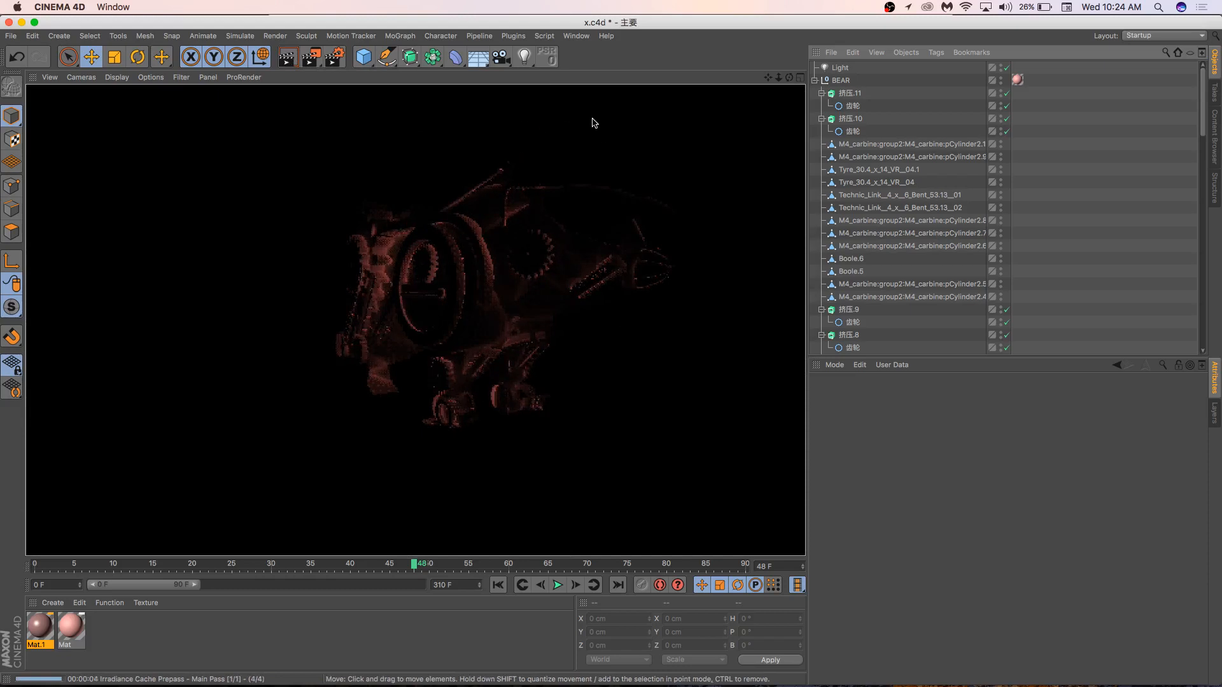
pyautogui.click(59, 36)
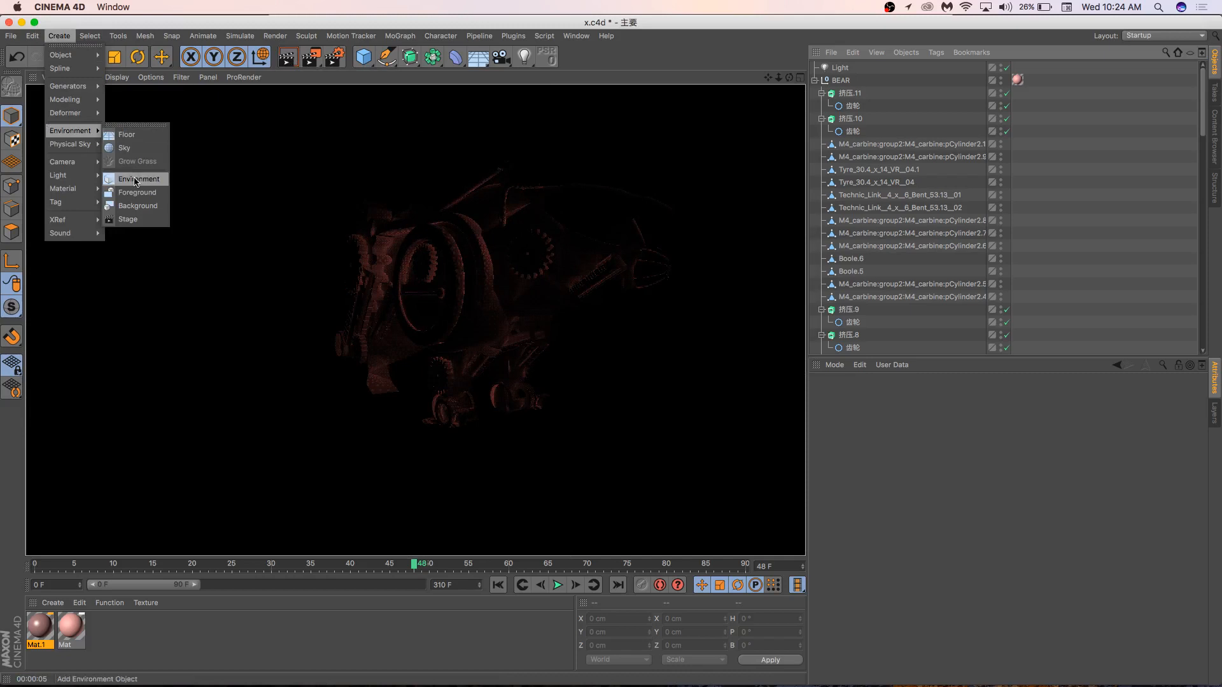
# Step: Add a Floor beneath the bear and render the scene with it
pyautogui.click(126, 135)
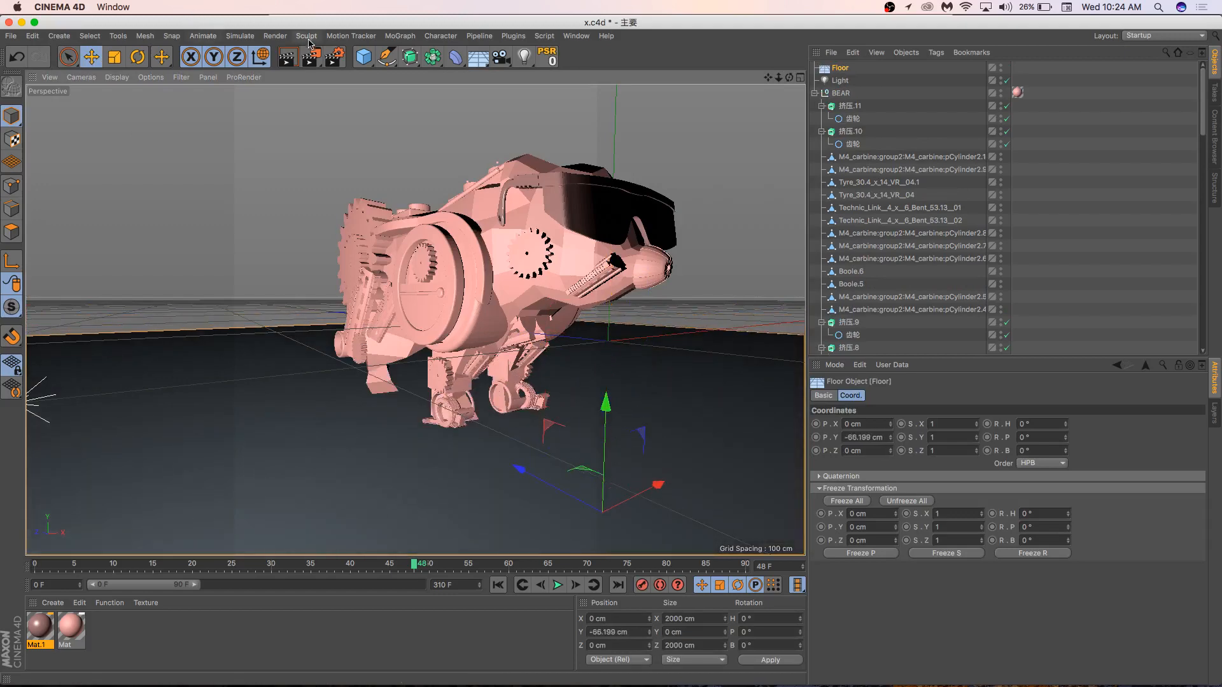
pyautogui.click(287, 58)
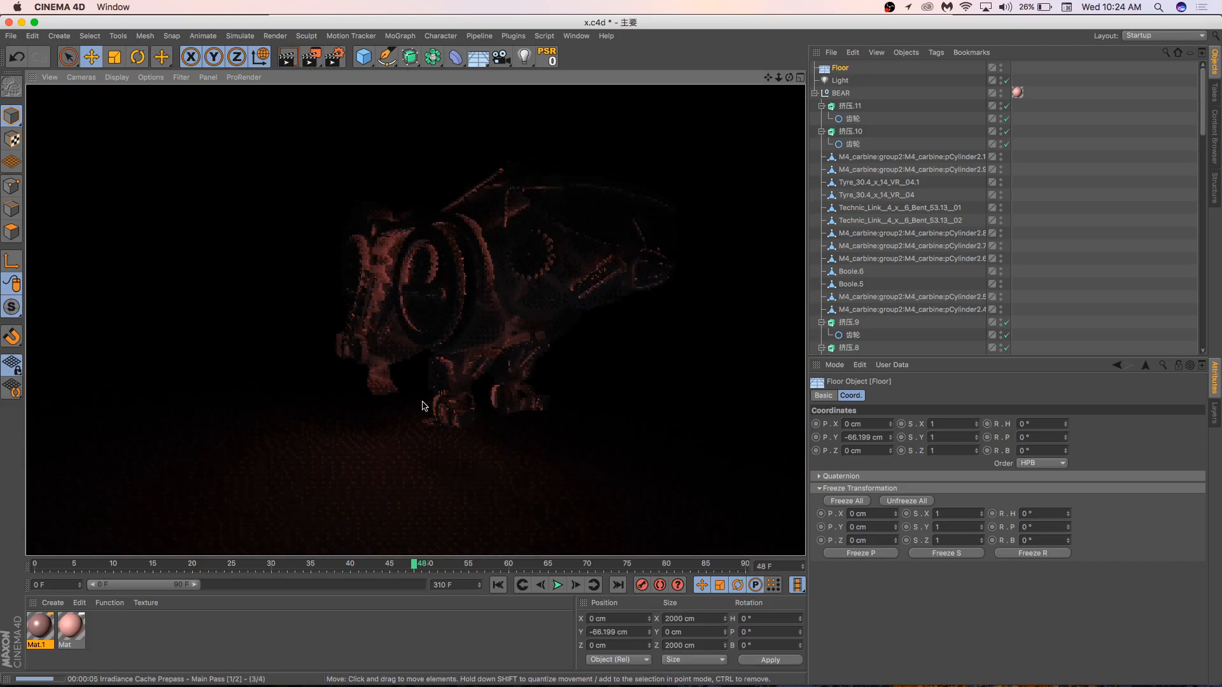
pyautogui.moveTo(455, 298)
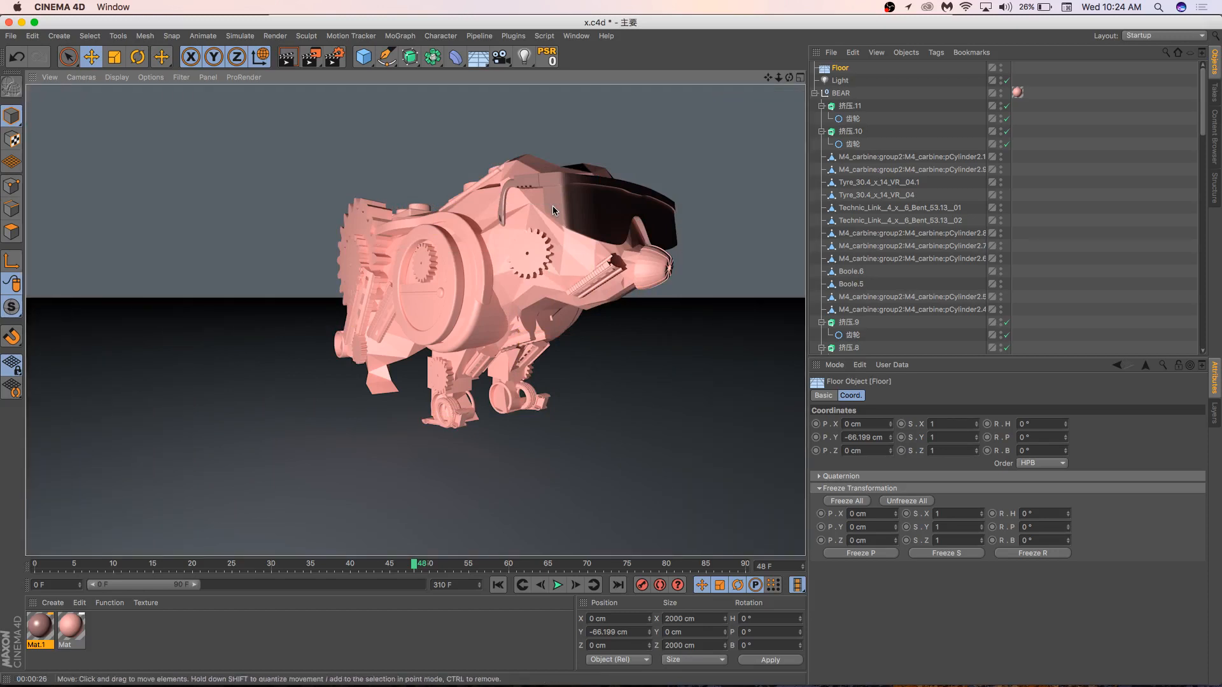
pyautogui.moveTo(408, 256)
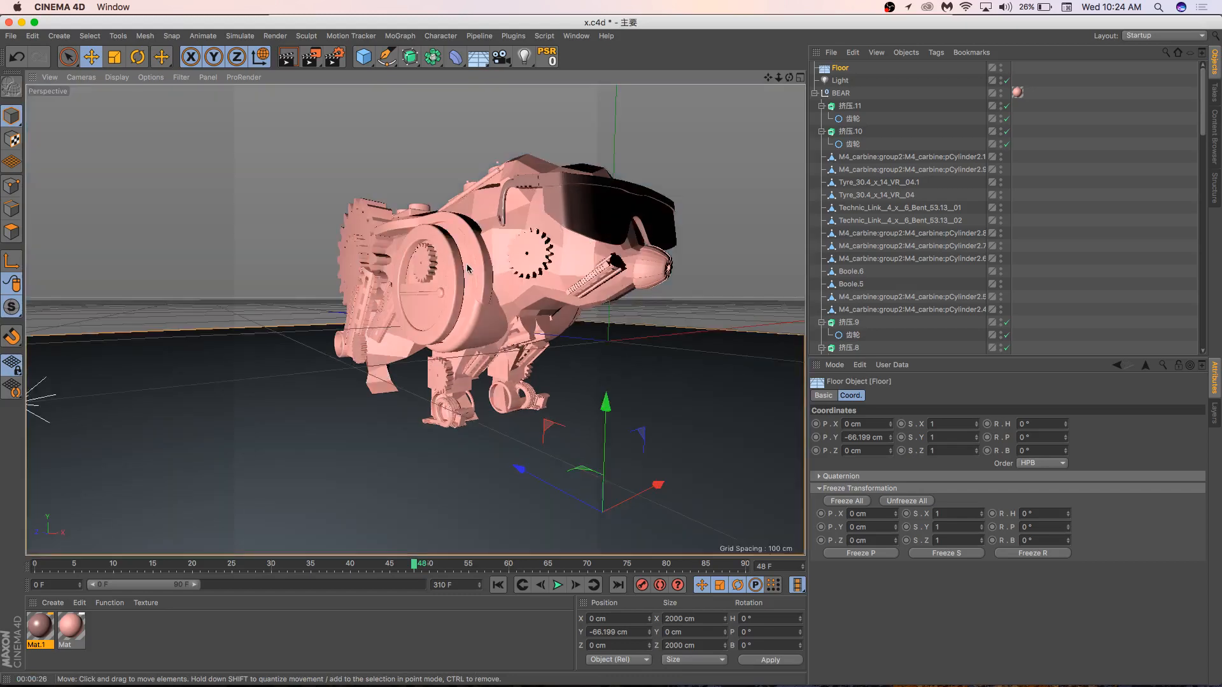
# Step: Create a green Mat.2 material for the bear's body patches and render the view
pyautogui.click(53, 603)
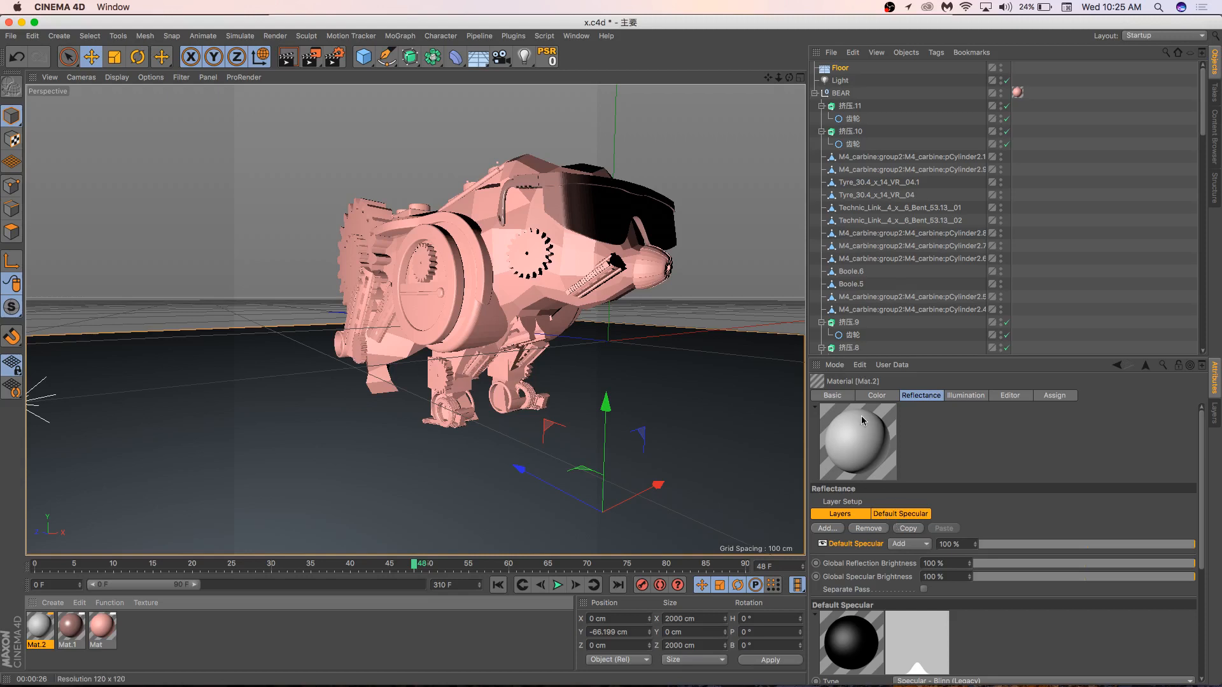
pyautogui.moveTo(877, 435)
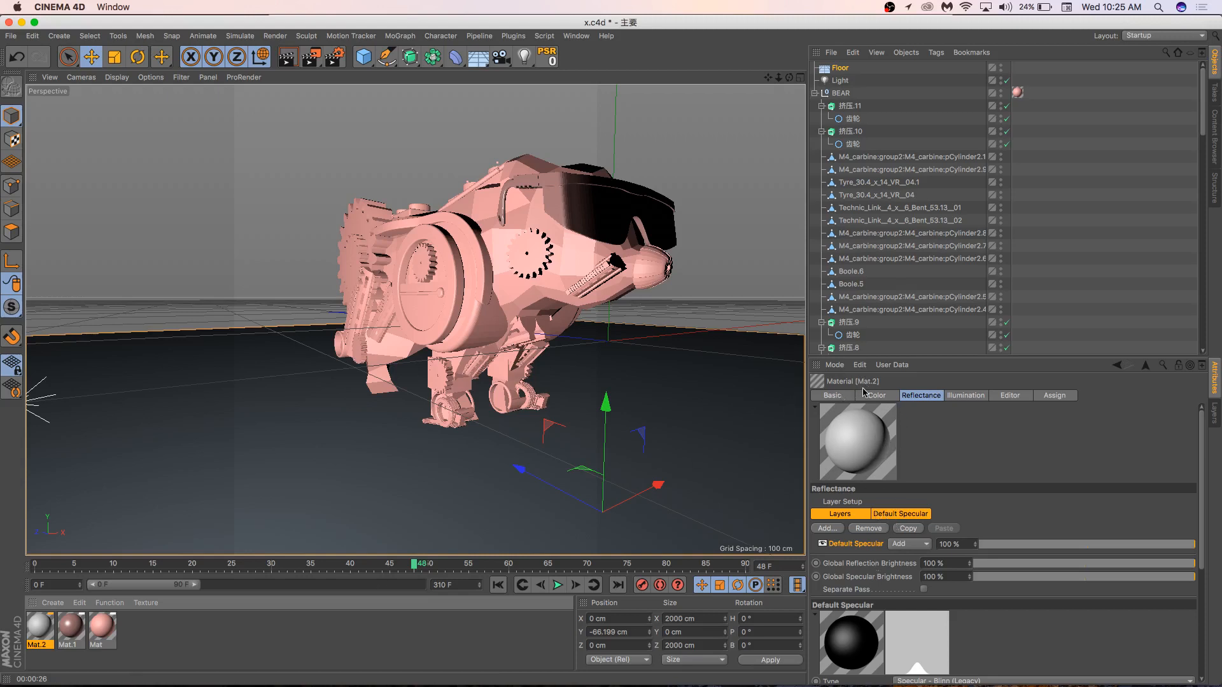
pyautogui.click(877, 395)
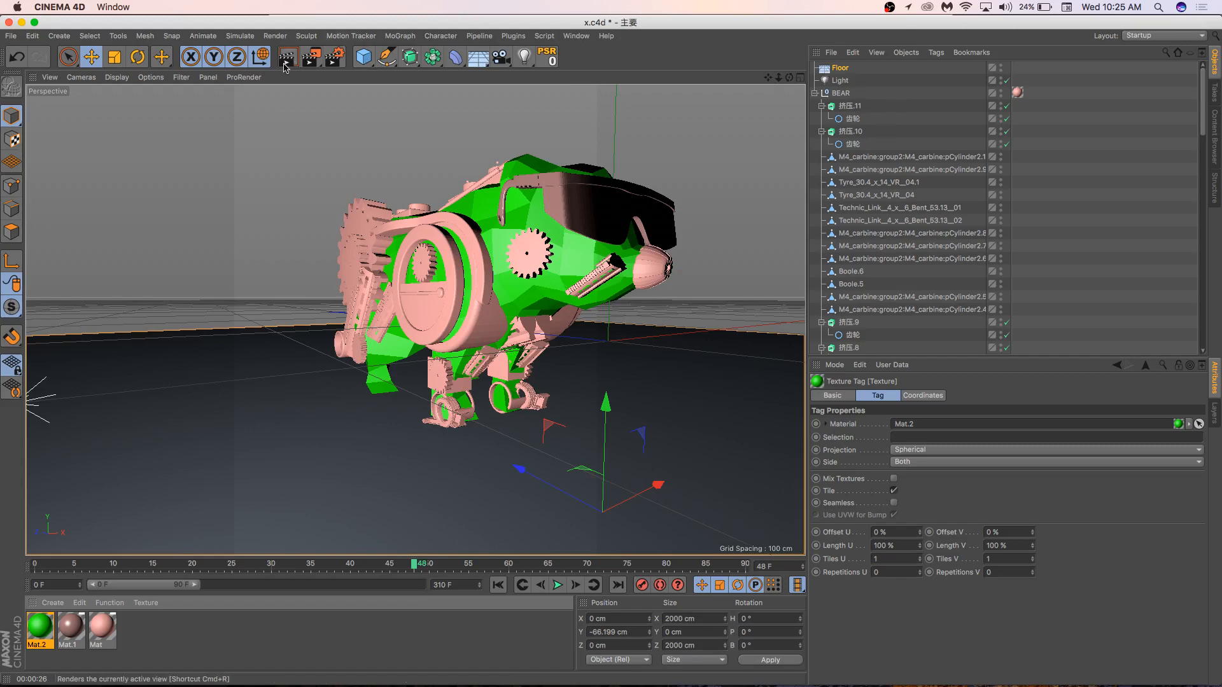
pyautogui.click(287, 57)
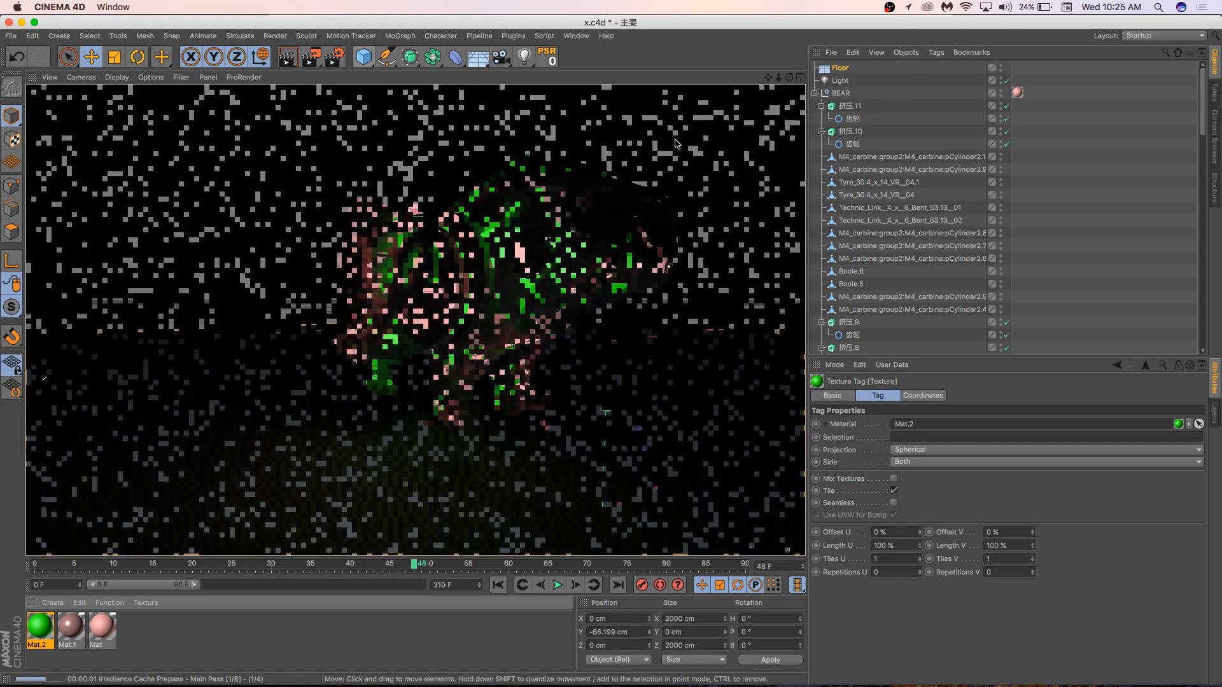